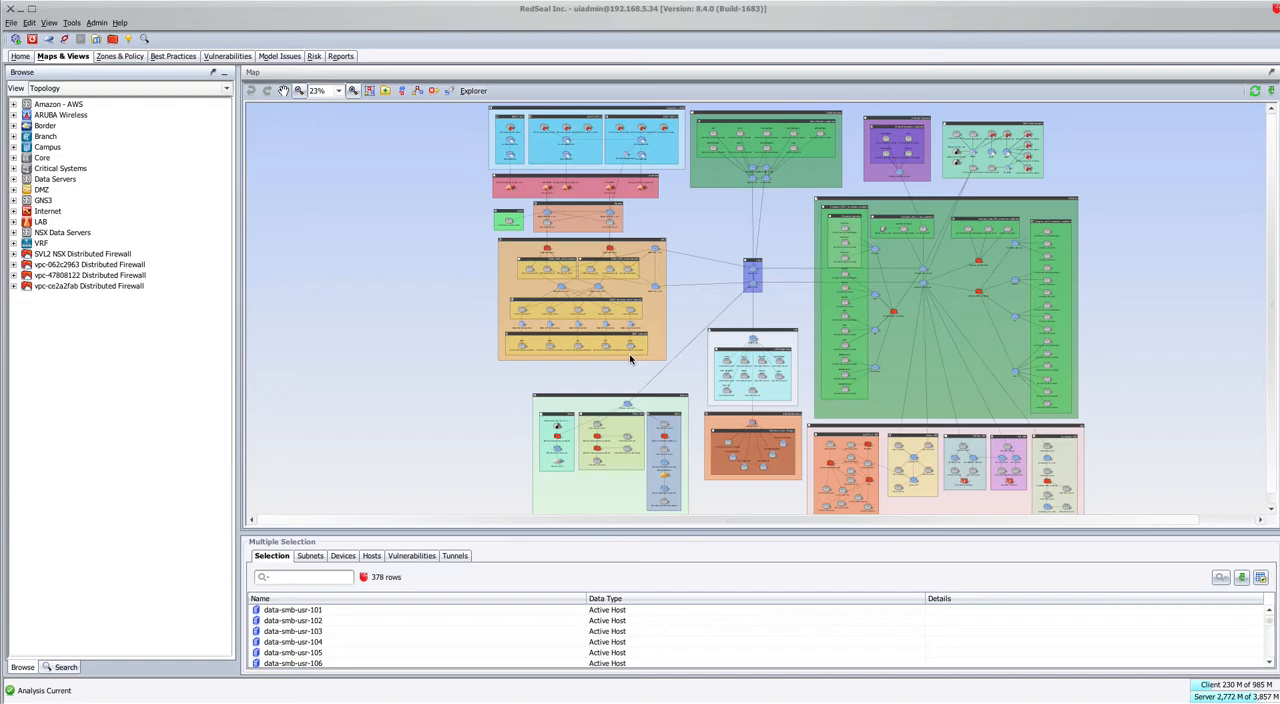
{"action": "mouse_move", "coordinate": [632, 428]}
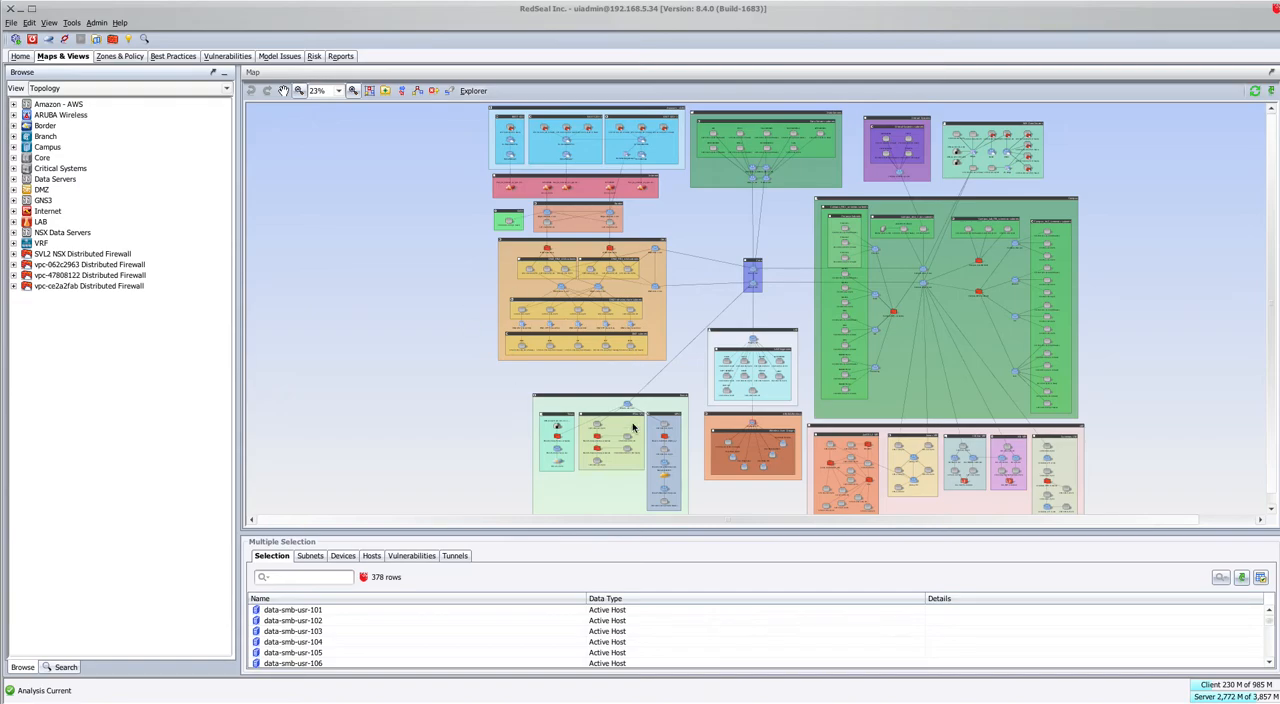
{"action": "mouse_move", "coordinate": [491, 258]}
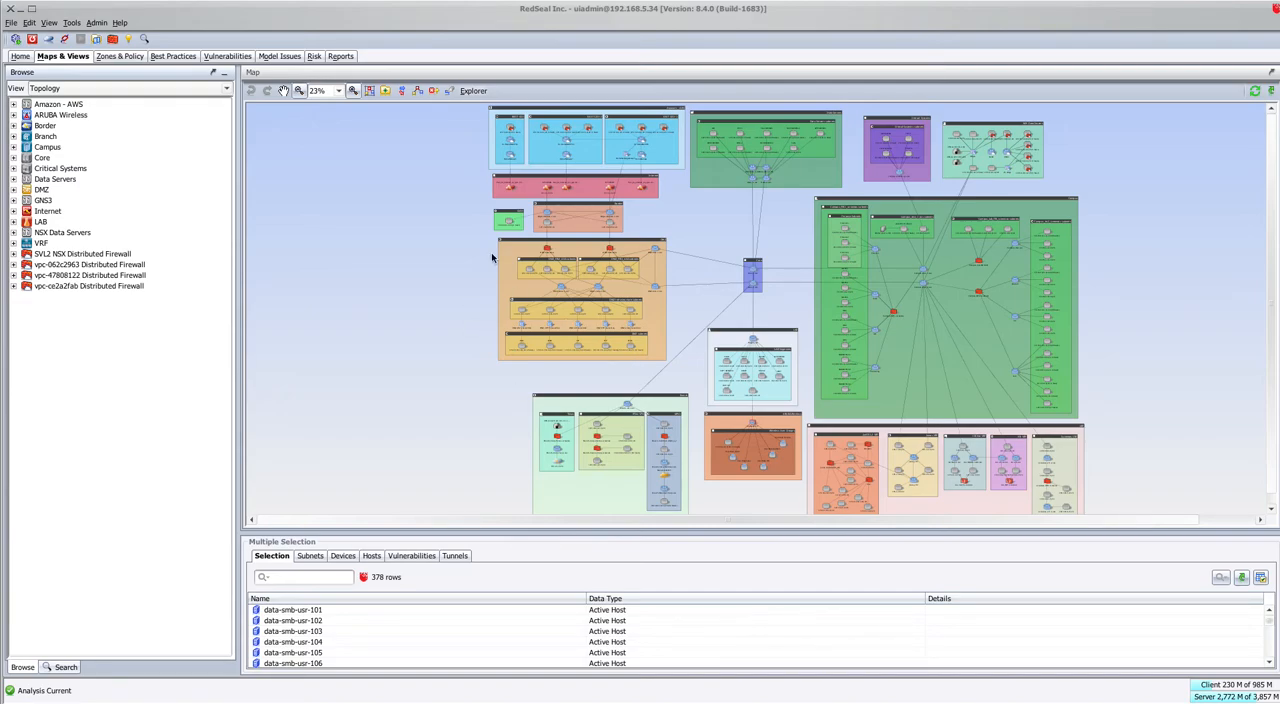
{"action": "mouse_move", "coordinate": [362, 201]}
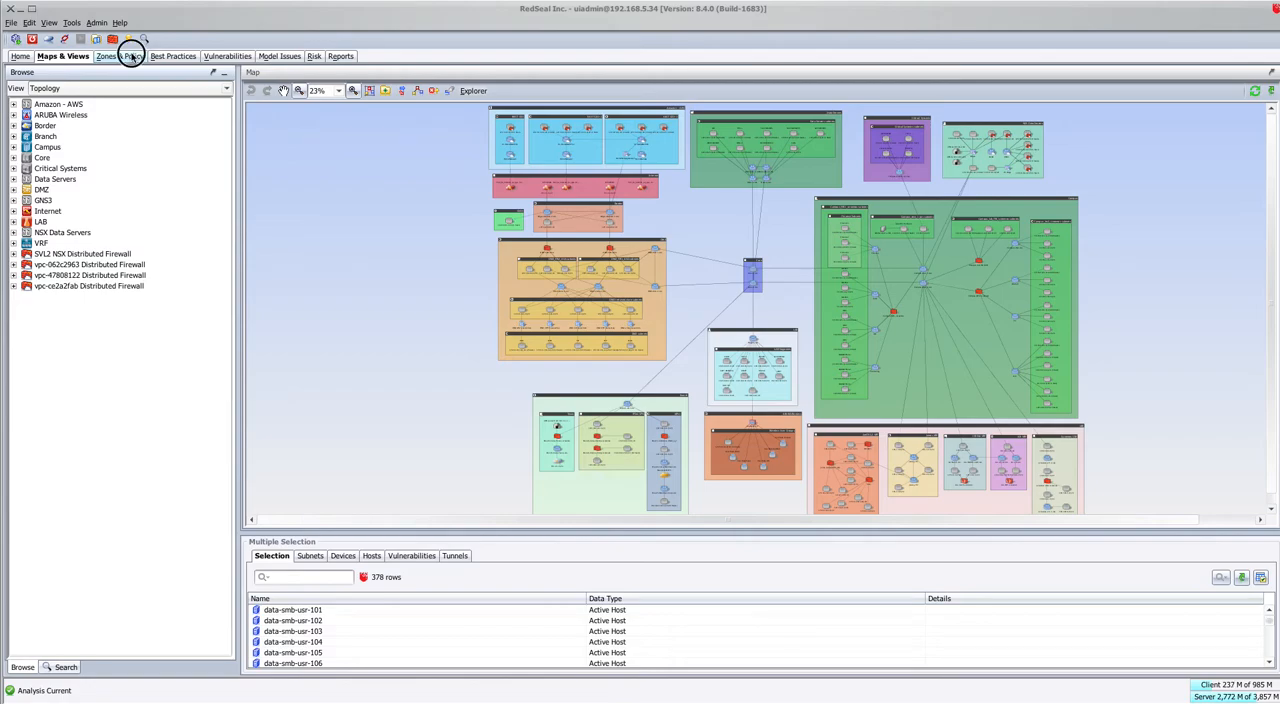
On Zones & Policy, open the Groups Editor set to the SMB Vulnerabilities view.
{"action": "left_click", "coordinate": [117, 56]}
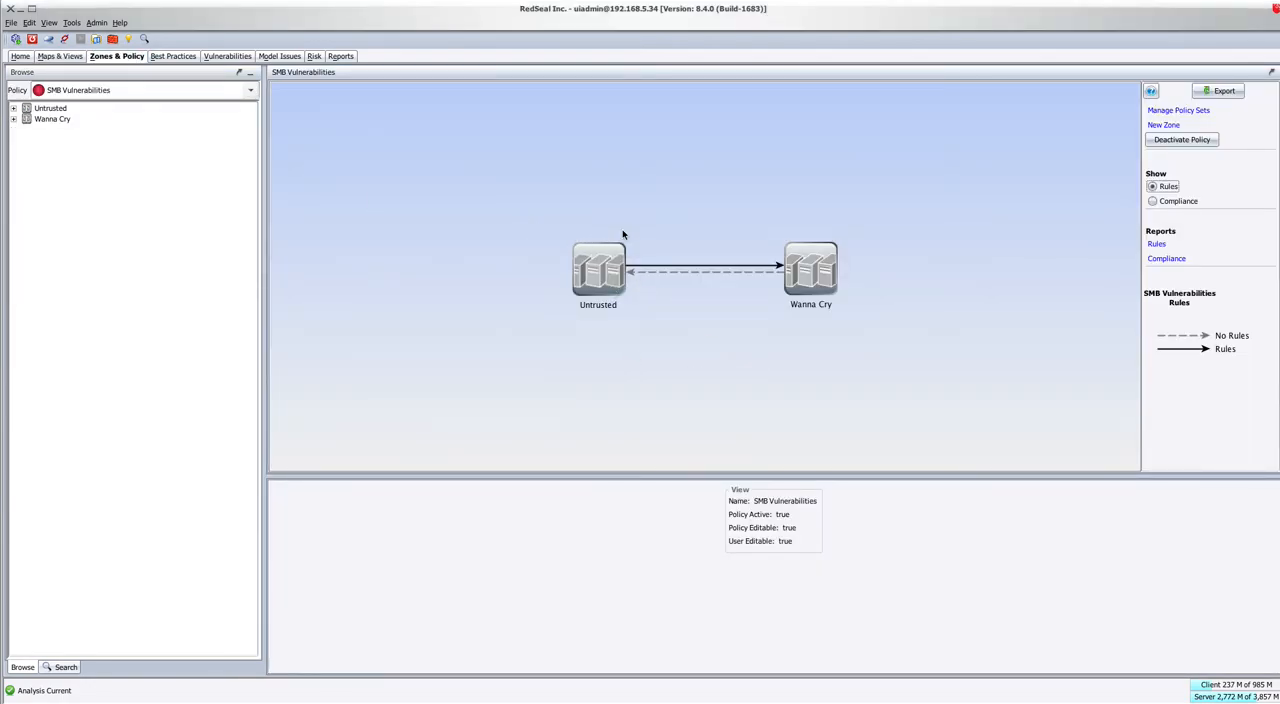
{"action": "mouse_move", "coordinate": [165, 90]}
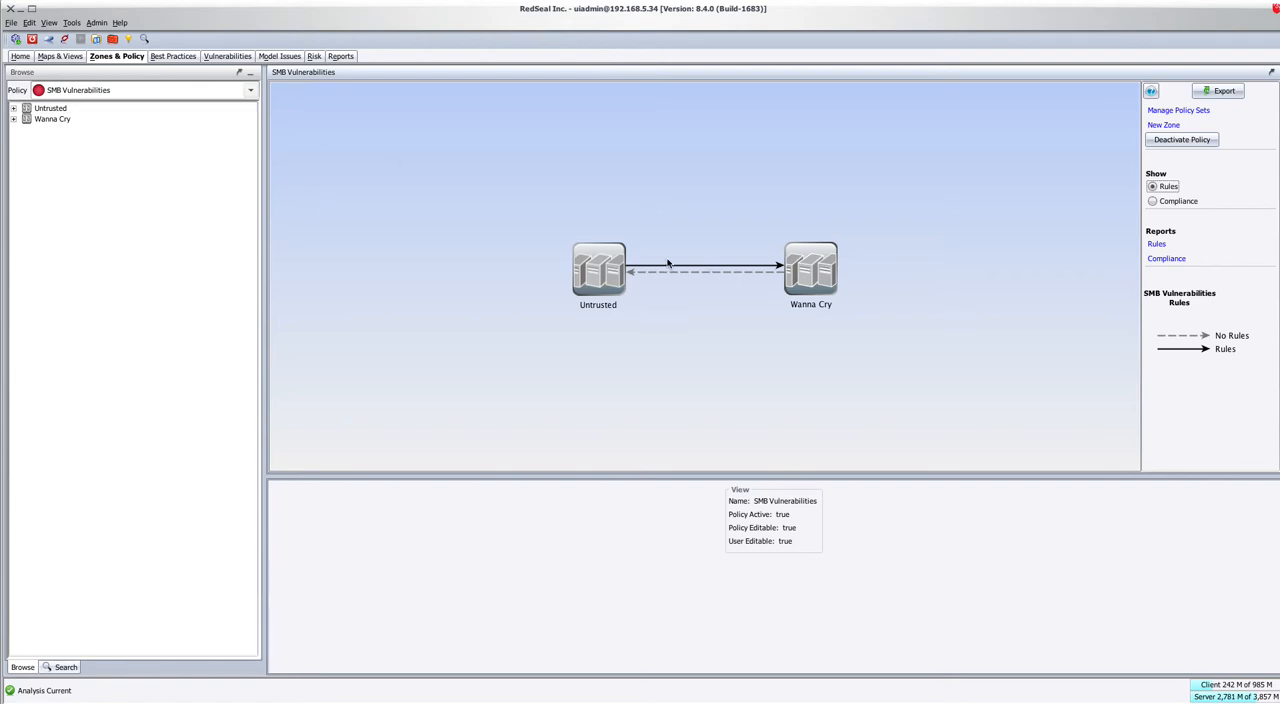
{"action": "mouse_move", "coordinate": [357, 50]}
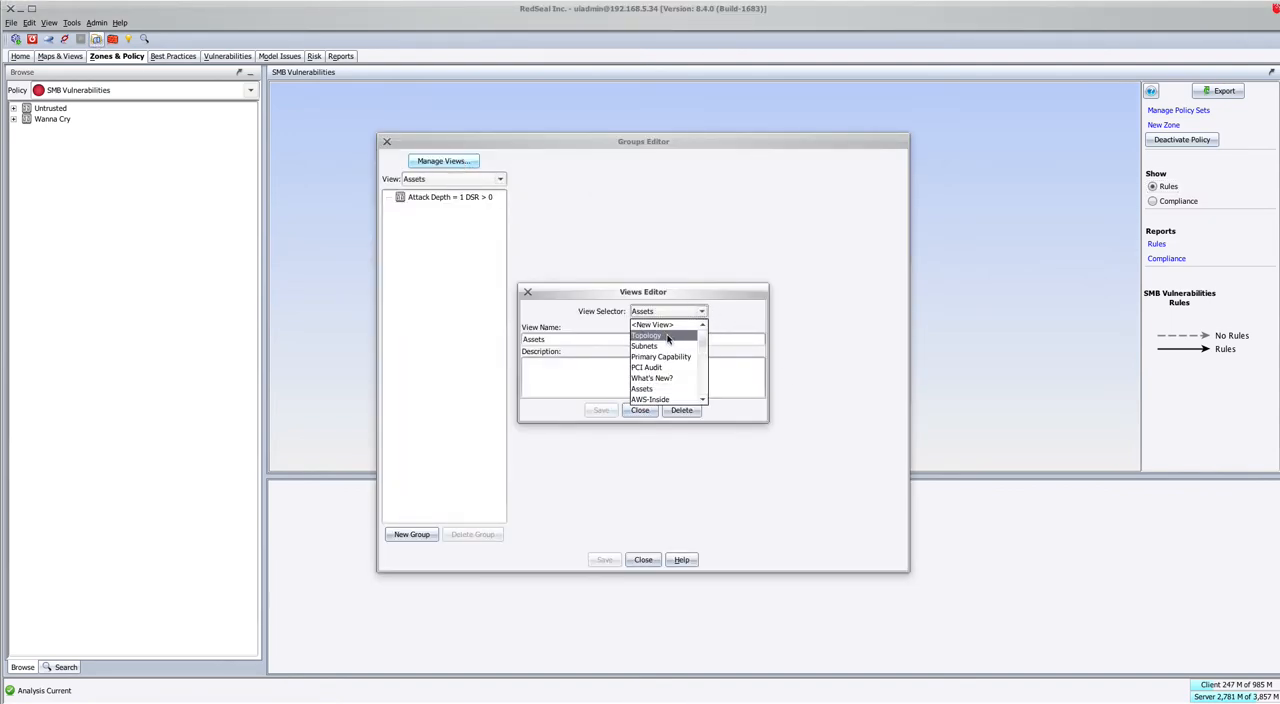
{"action": "left_click", "coordinate": [652, 324]}
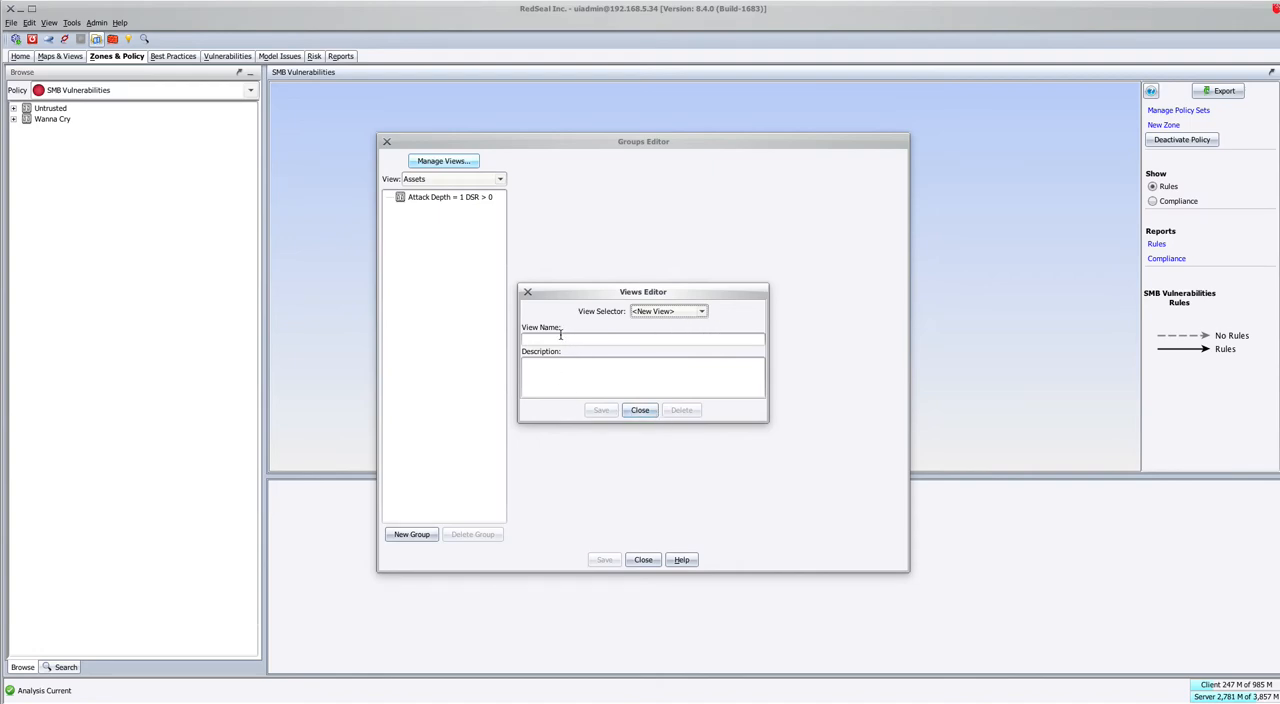
{"action": "type", "text": "SMB"}
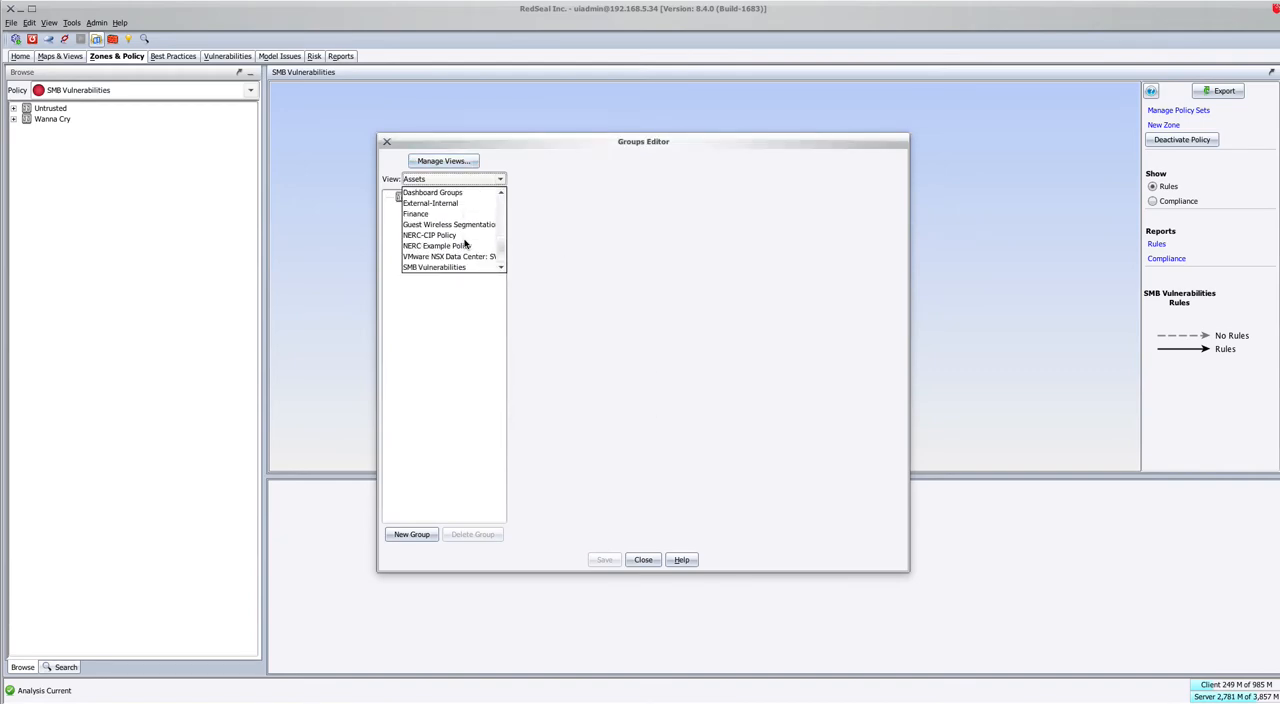
{"action": "left_click", "coordinate": [434, 267]}
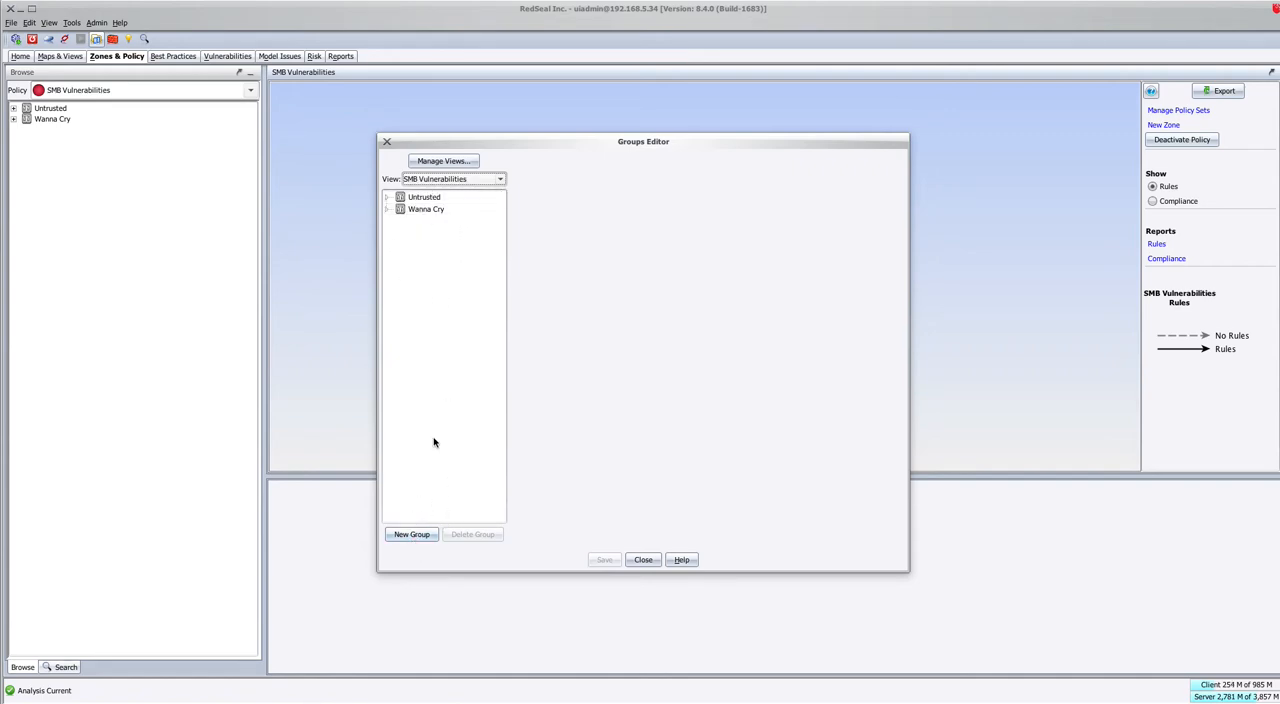
Review Untrusted and Wanna Cry members without adding members or groups, then close the editor.
{"action": "left_click", "coordinate": [424, 197]}
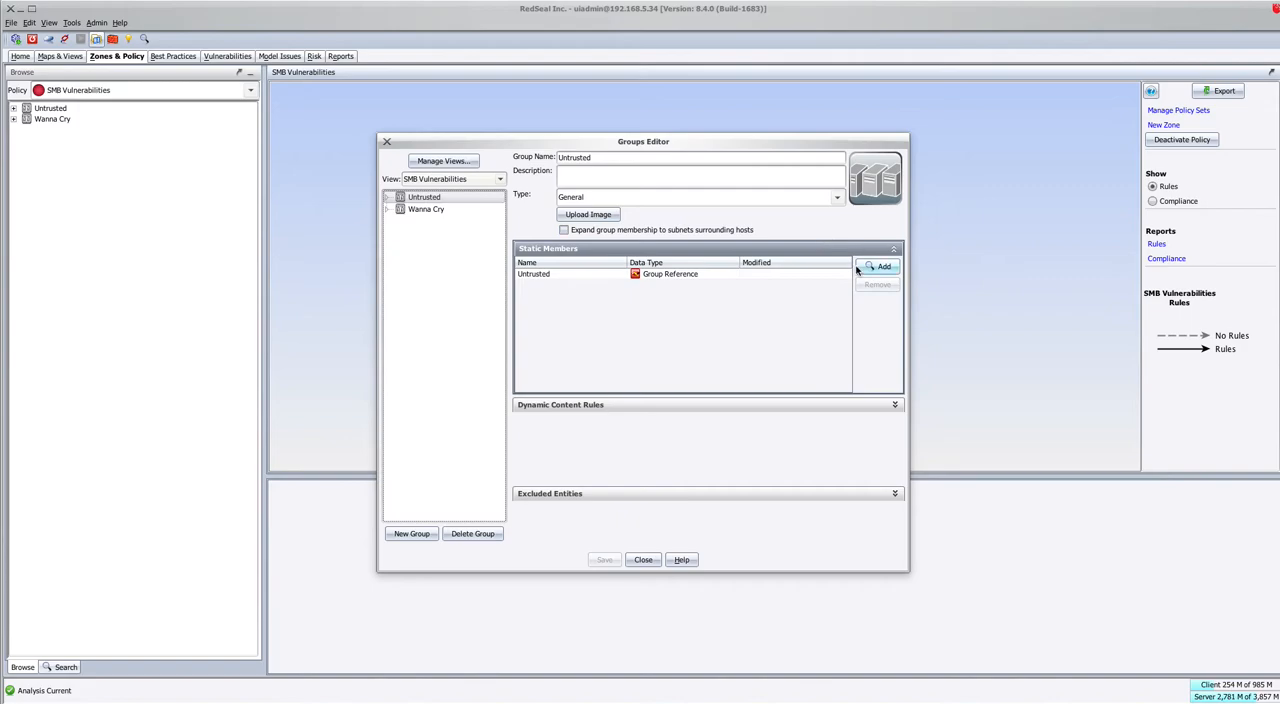
{"action": "left_click", "coordinate": [878, 266]}
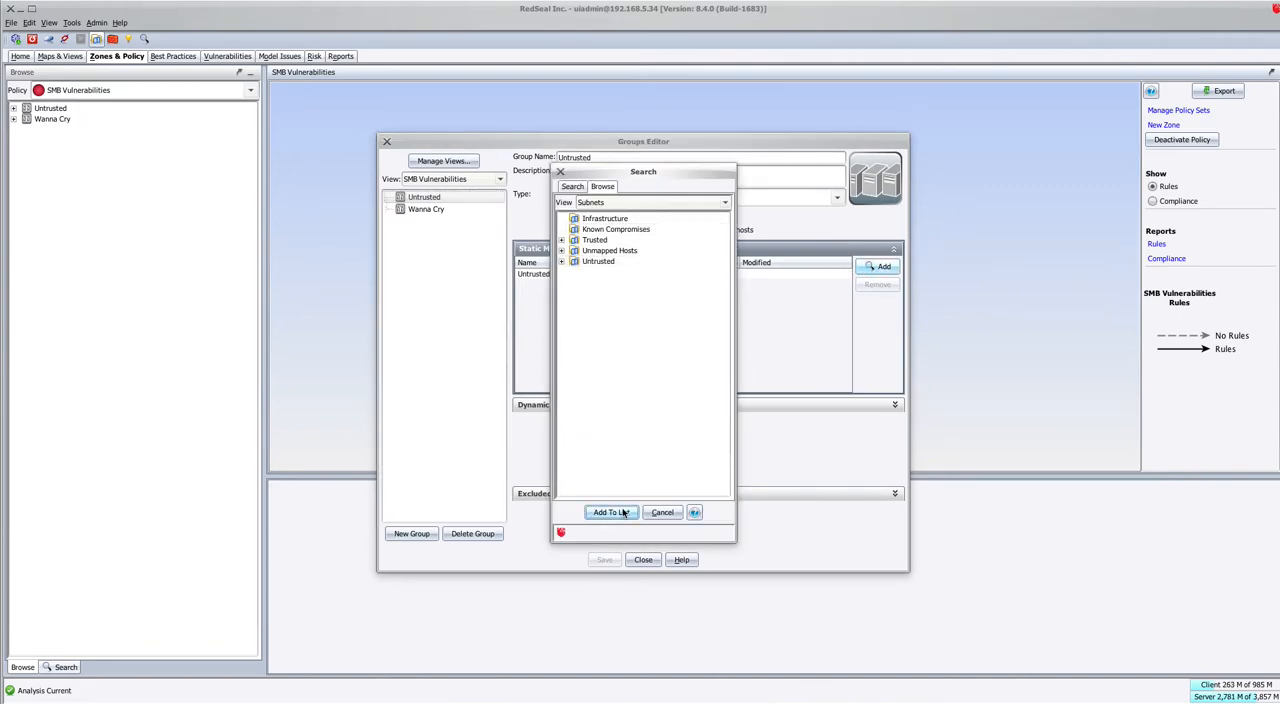
{"action": "left_click", "coordinate": [611, 512]}
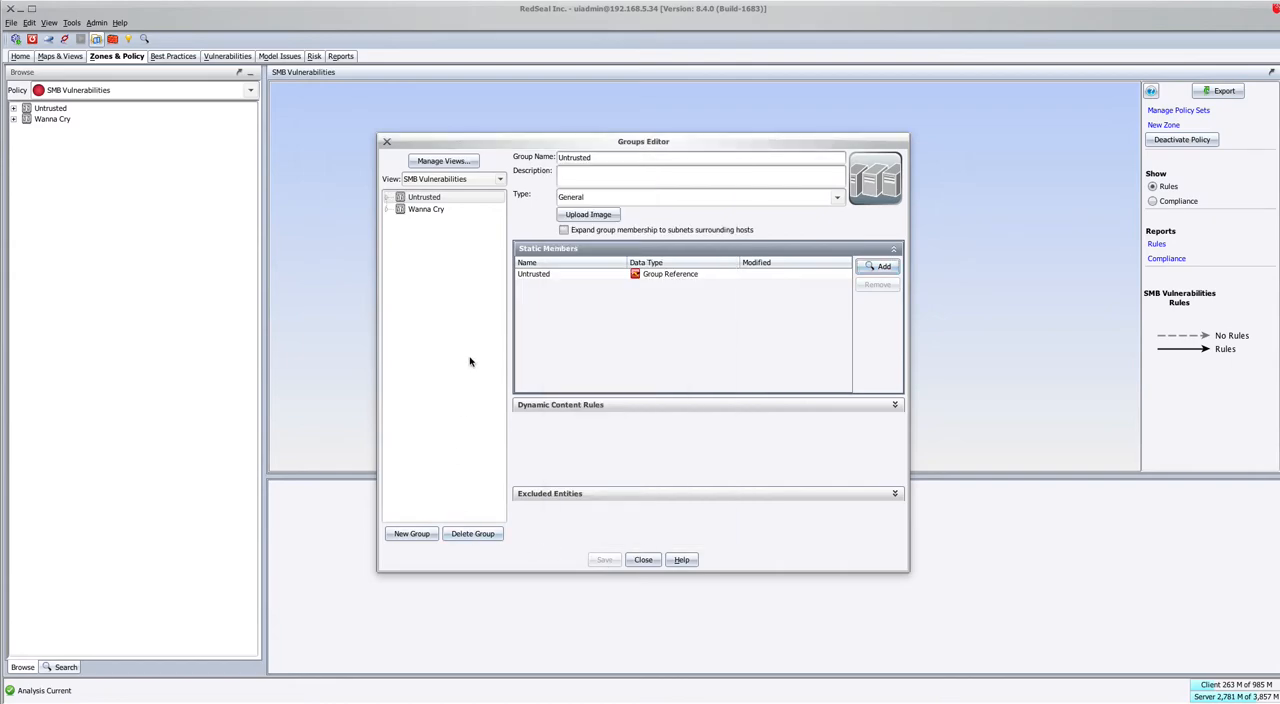
{"action": "mouse_move", "coordinate": [418, 545]}
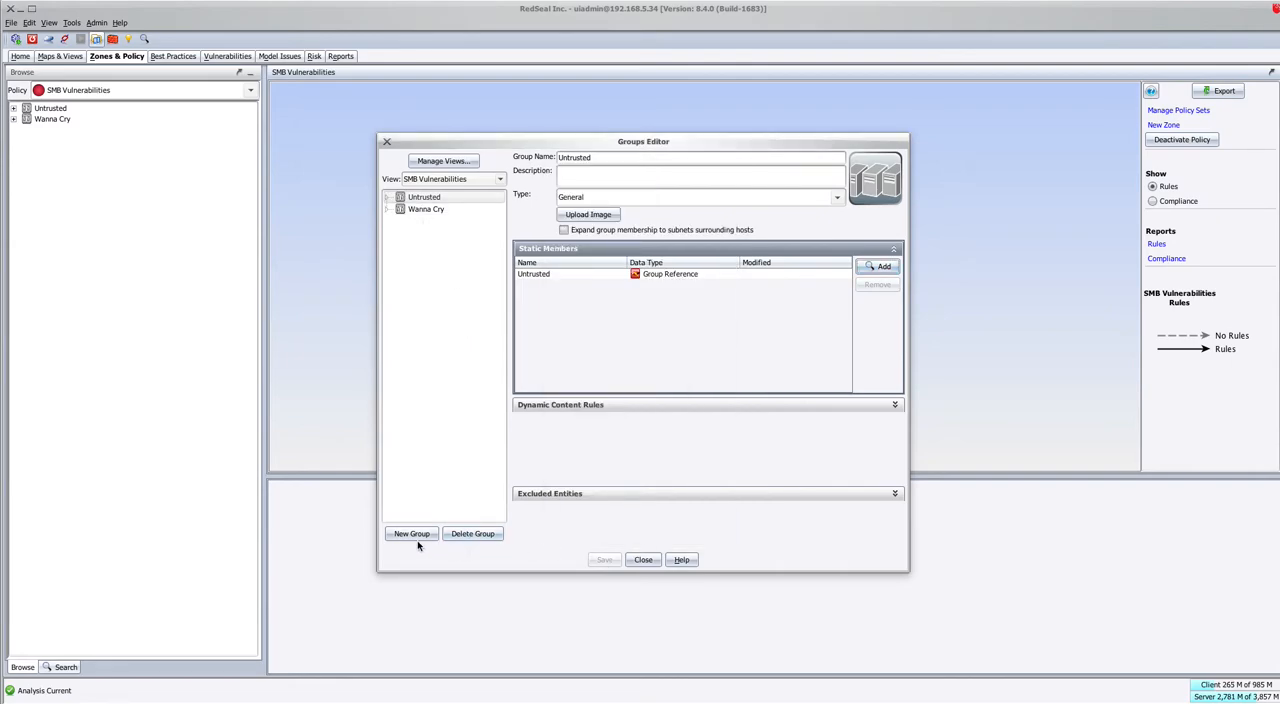
{"action": "left_click", "coordinate": [411, 533]}
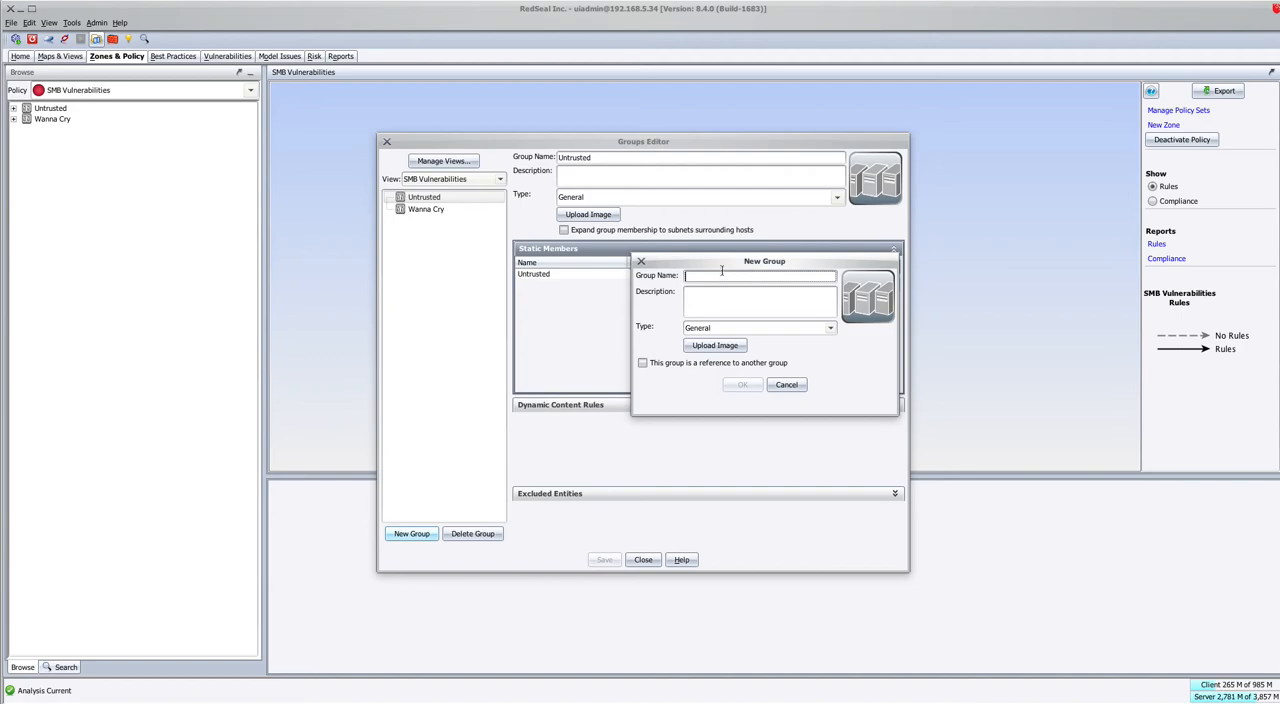
{"action": "left_click", "coordinate": [786, 384]}
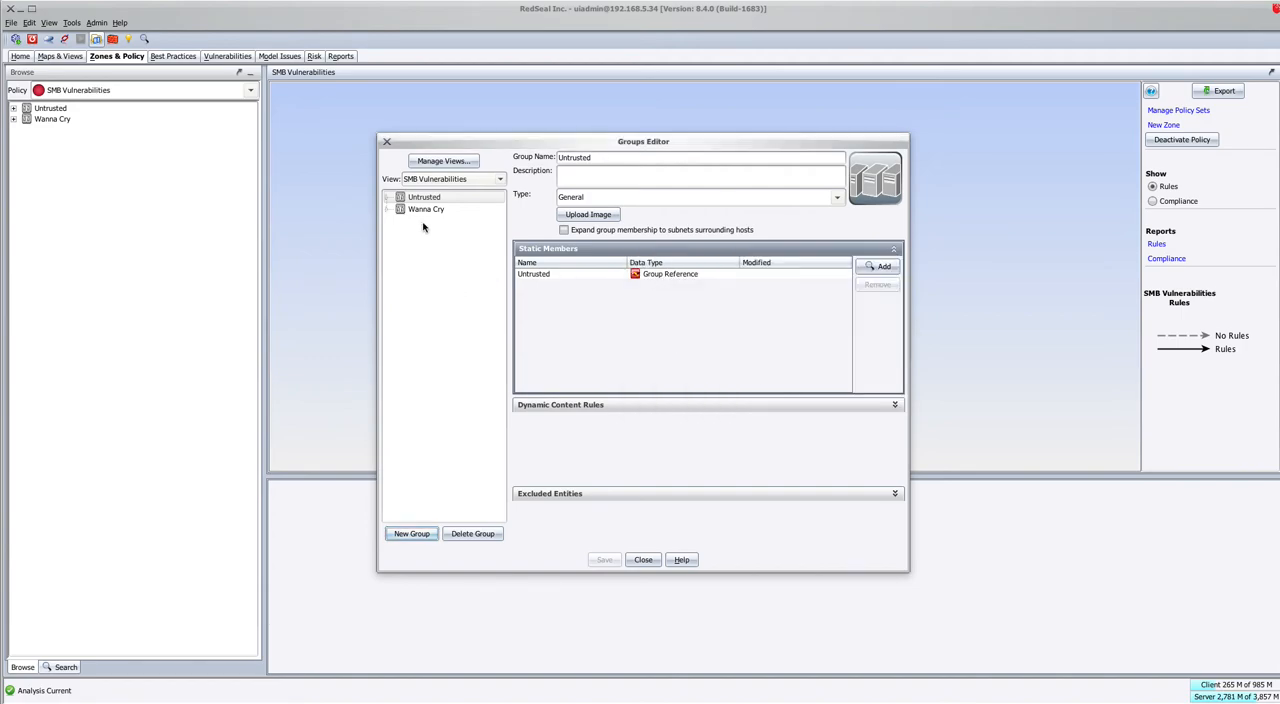
{"action": "left_click", "coordinate": [426, 209]}
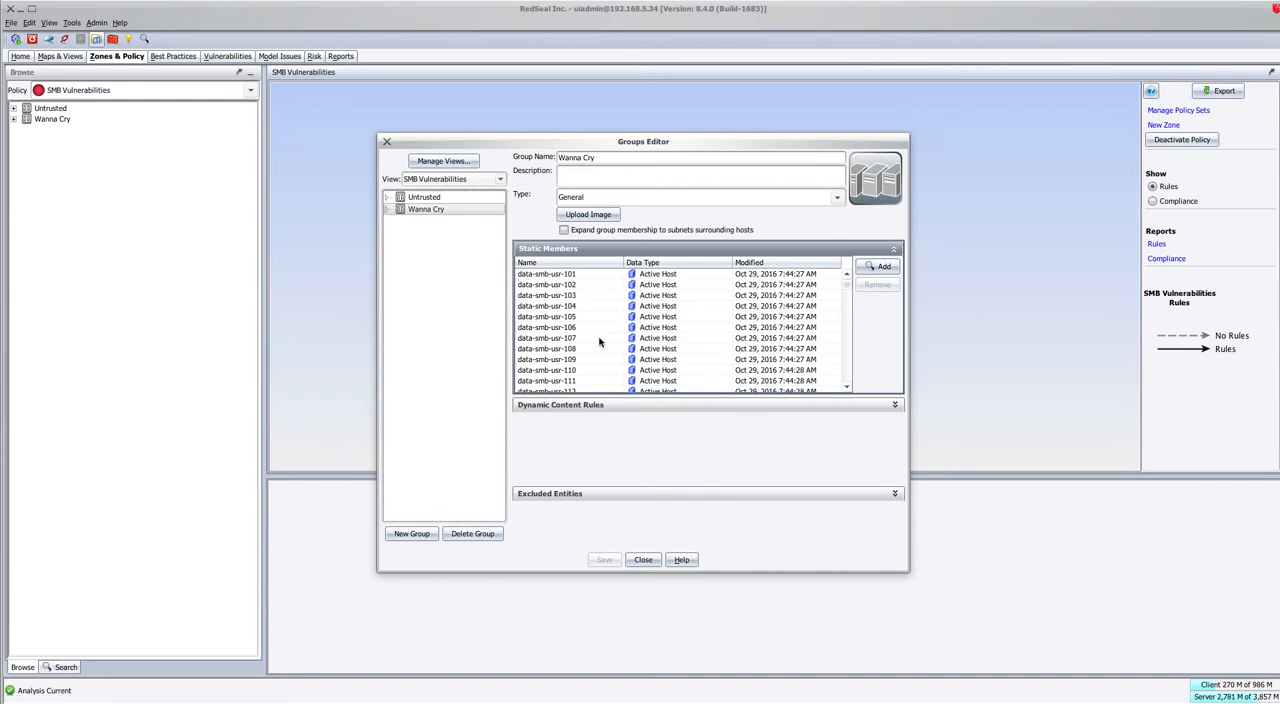
{"action": "mouse_move", "coordinate": [646, 340]}
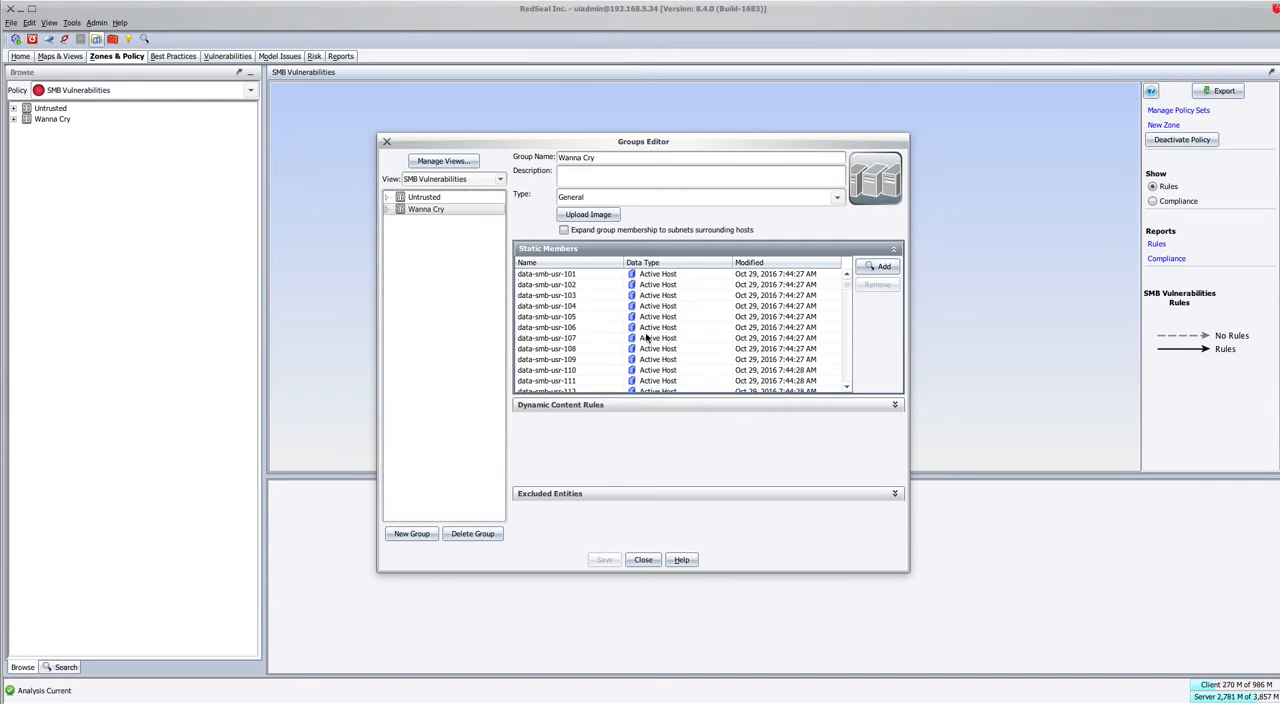
{"action": "left_click", "coordinate": [643, 559]}
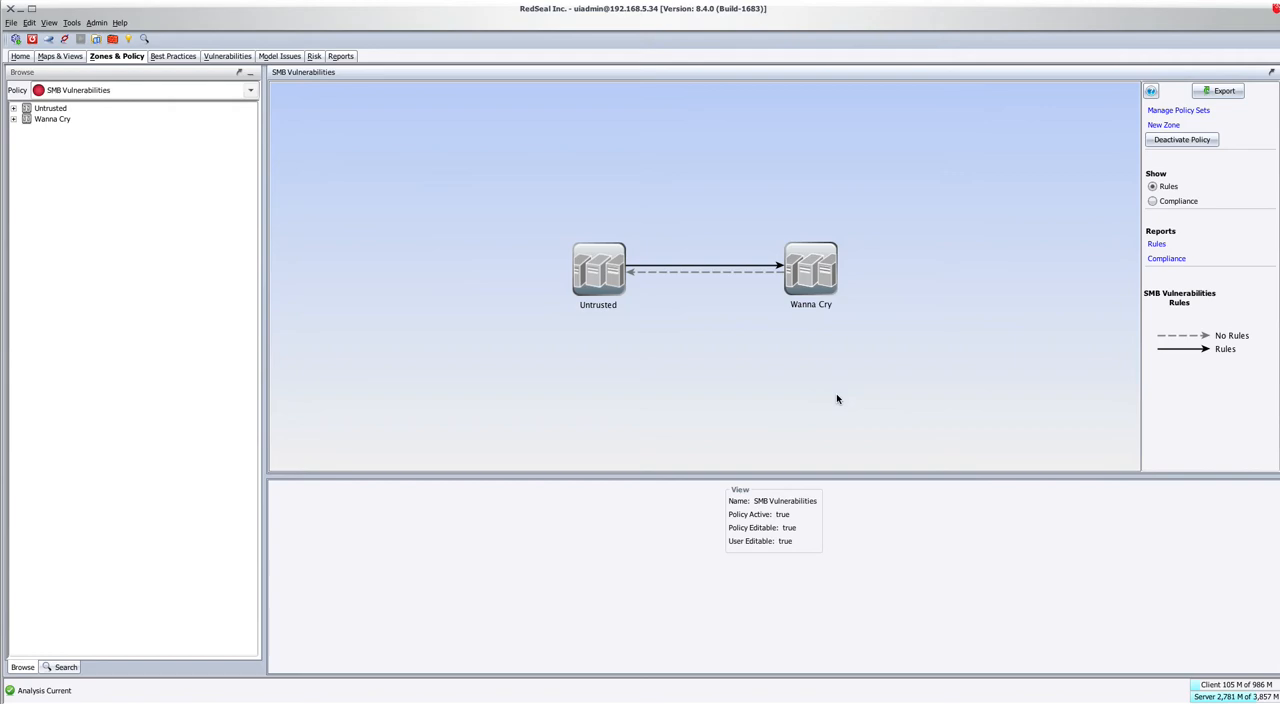
{"action": "mouse_move", "coordinate": [724, 271]}
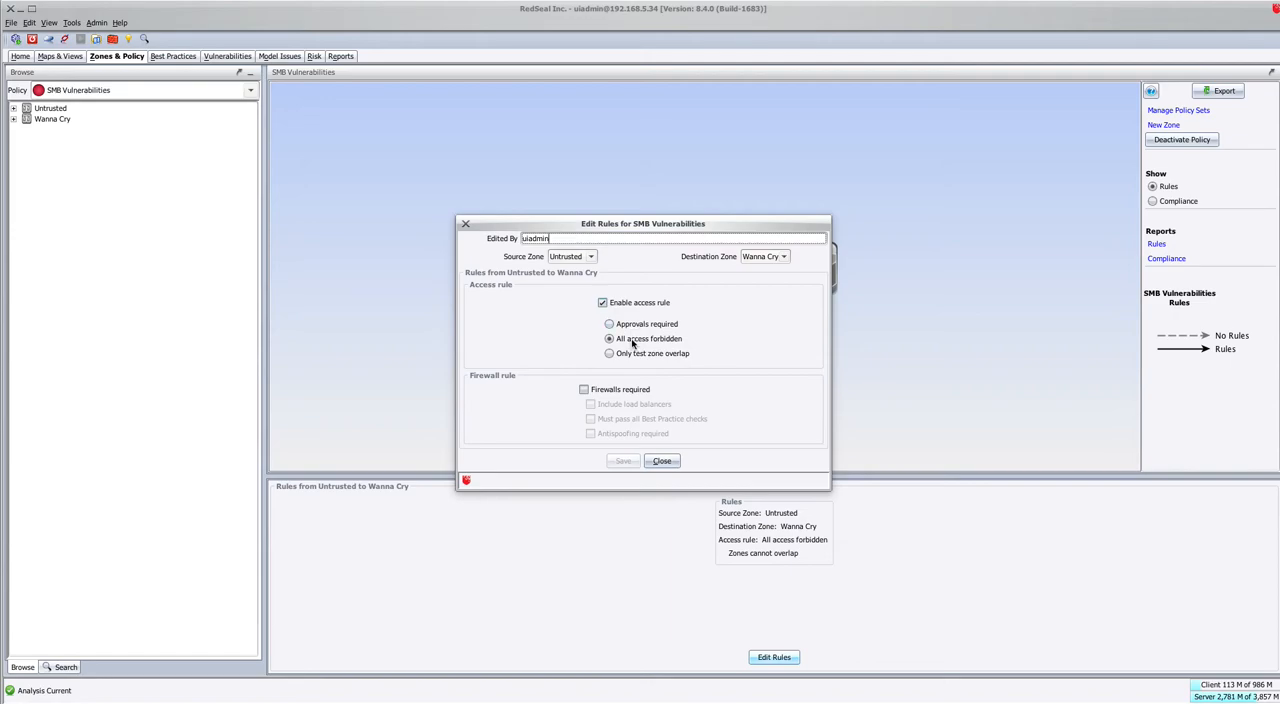
Close the all-access-forbidden Untrusted→Wanna Cry rule and select the Wanna Cry zone's 378 hosts.
{"action": "left_click", "coordinate": [661, 461]}
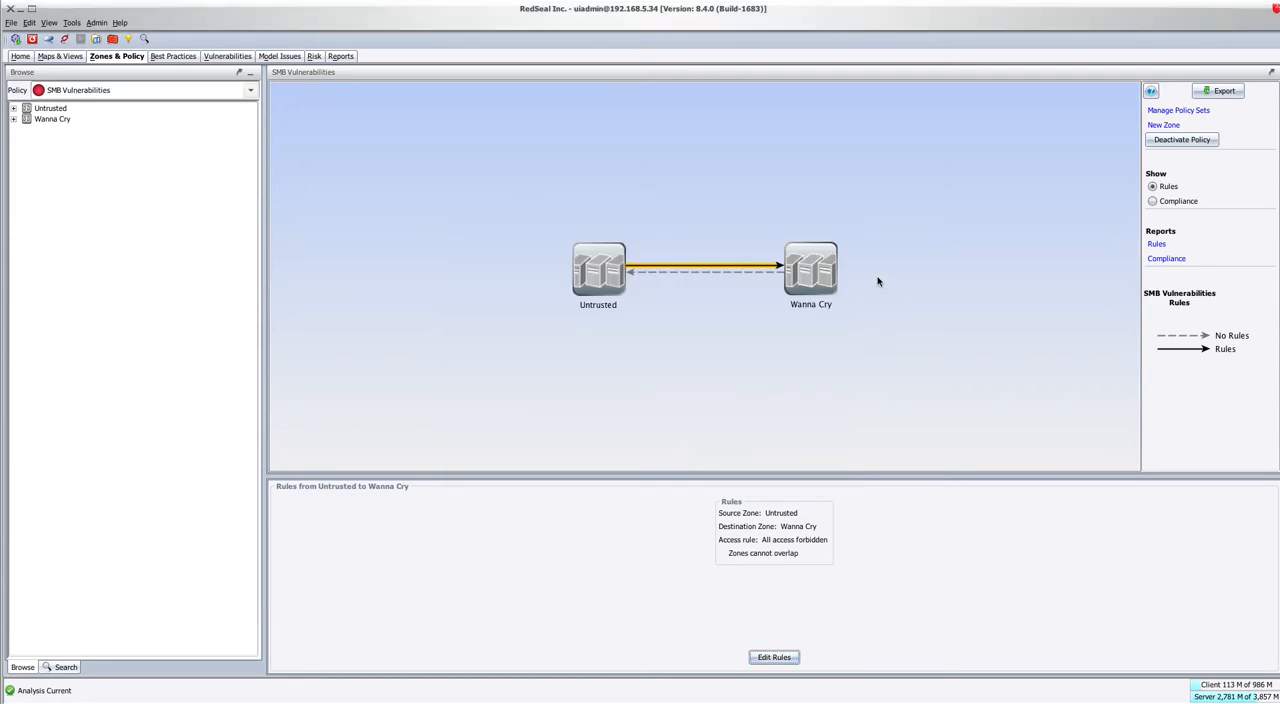
{"action": "left_click", "coordinate": [810, 270]}
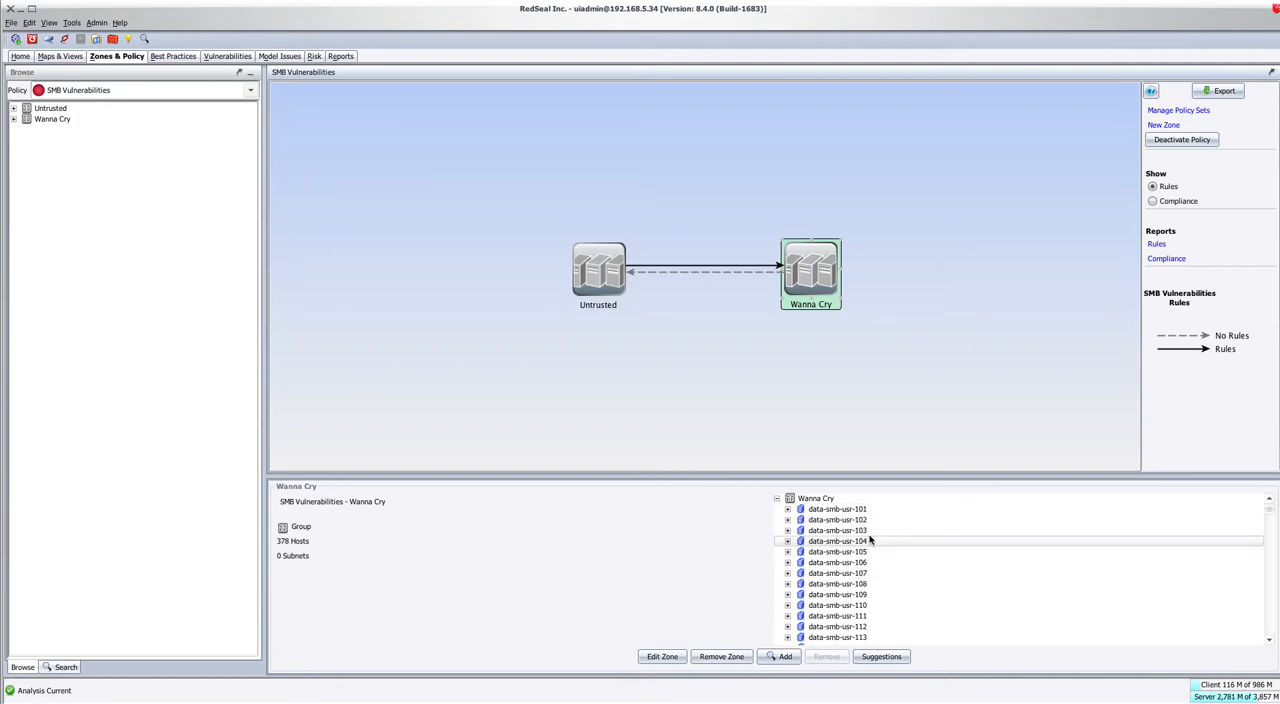
{"action": "mouse_move", "coordinate": [838, 530]}
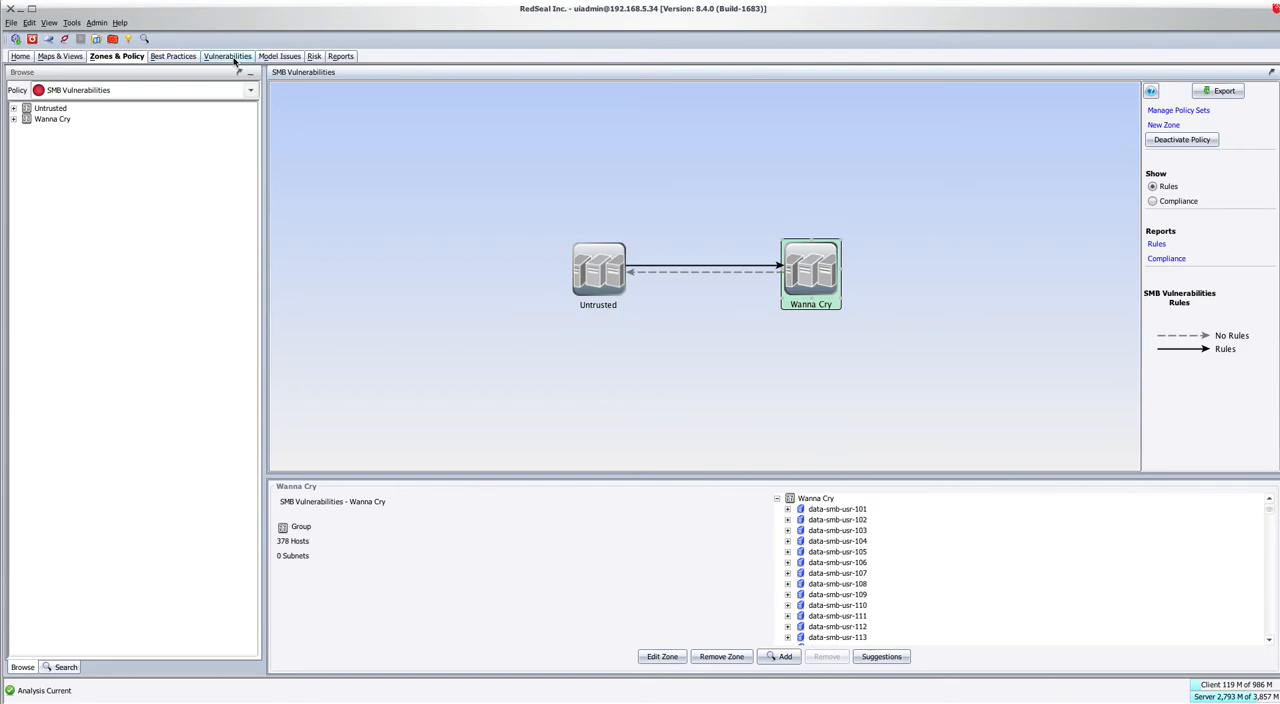
Limit the vulnerabilities table to Vulnerability and Ports columns, filtered to port 445.
{"action": "left_click", "coordinate": [222, 56]}
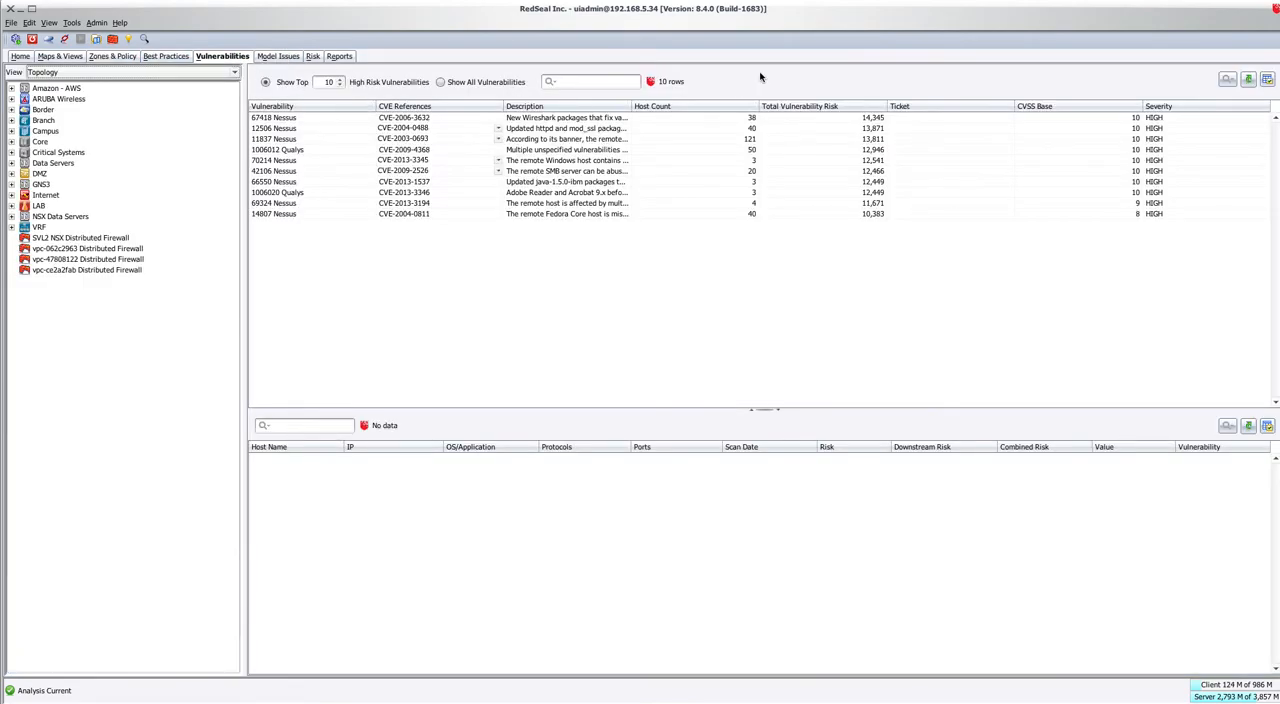
{"action": "left_click", "coordinate": [1267, 79]}
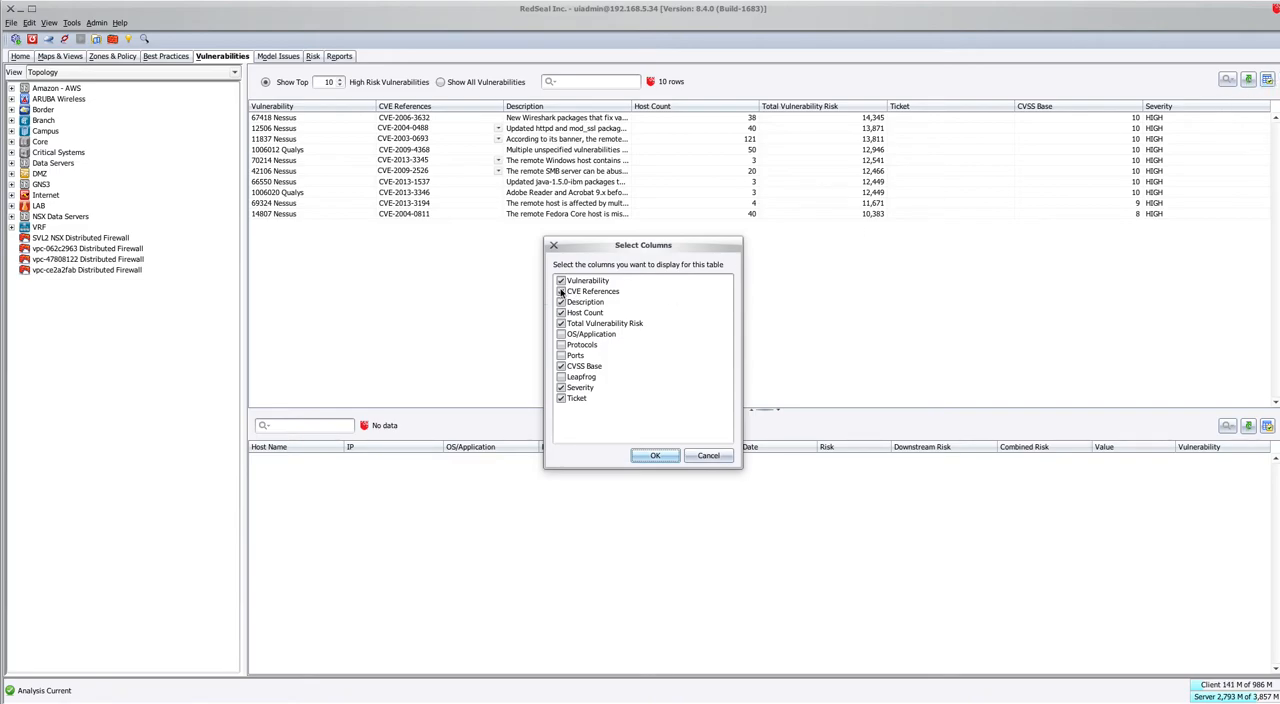
{"action": "left_click", "coordinate": [560, 291]}
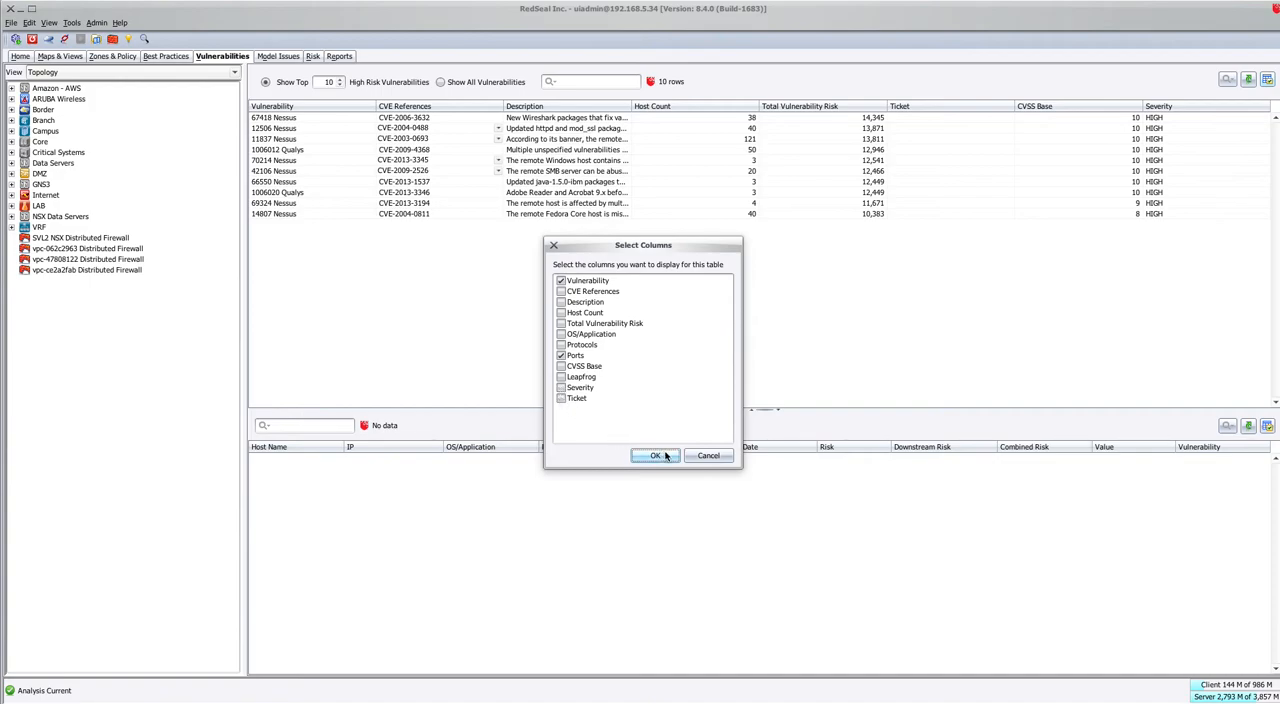
{"action": "left_click", "coordinate": [655, 456]}
{"action": "type", "text": "445"}
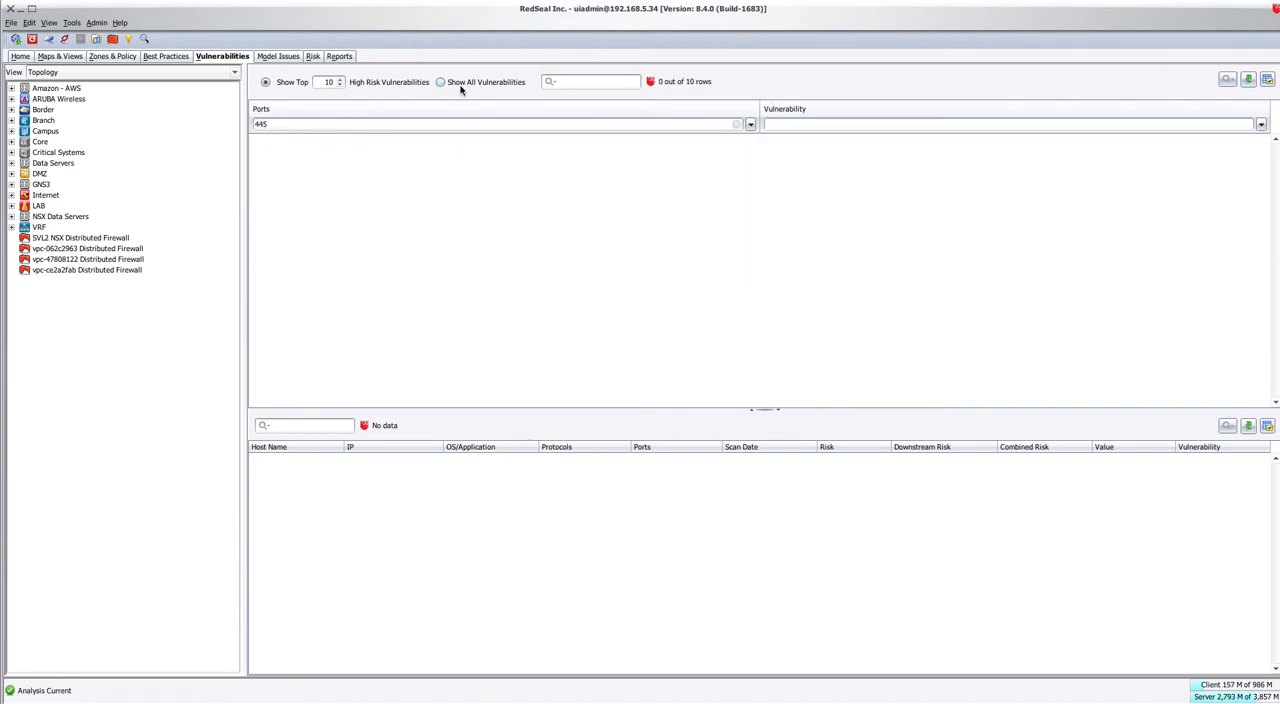
{"action": "left_click", "coordinate": [440, 82]}
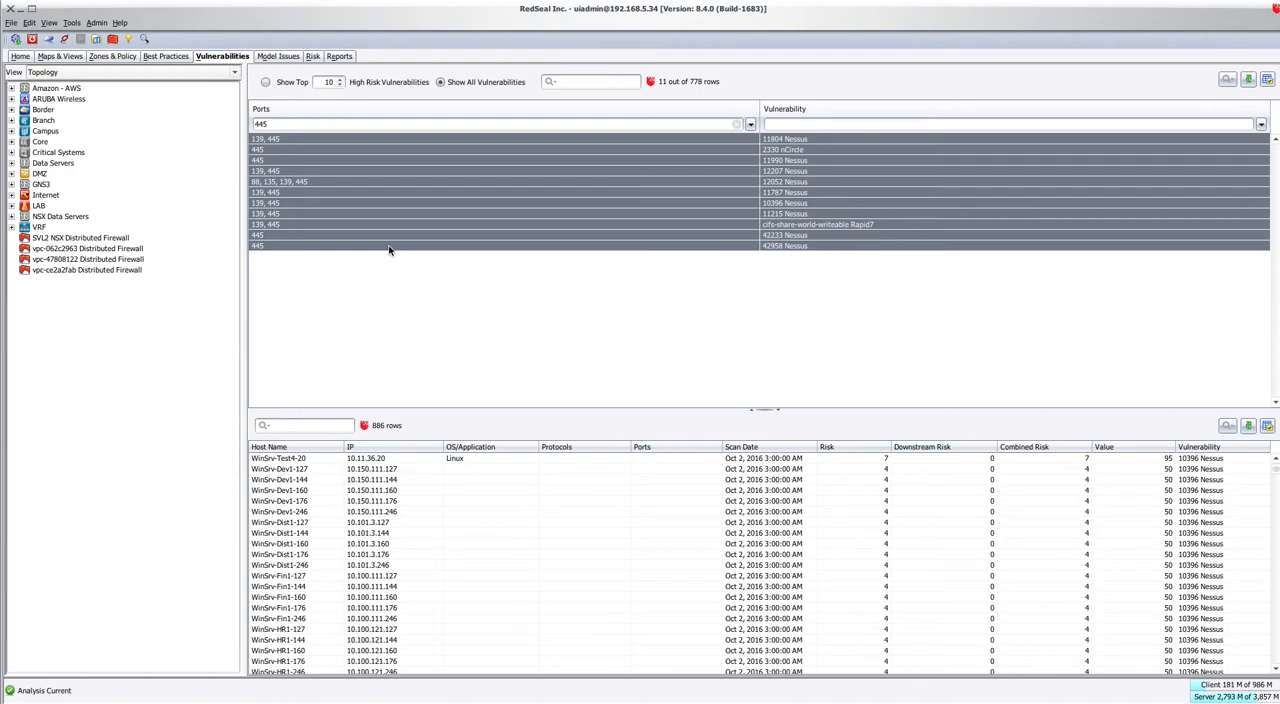
{"action": "mouse_move", "coordinate": [403, 193]}
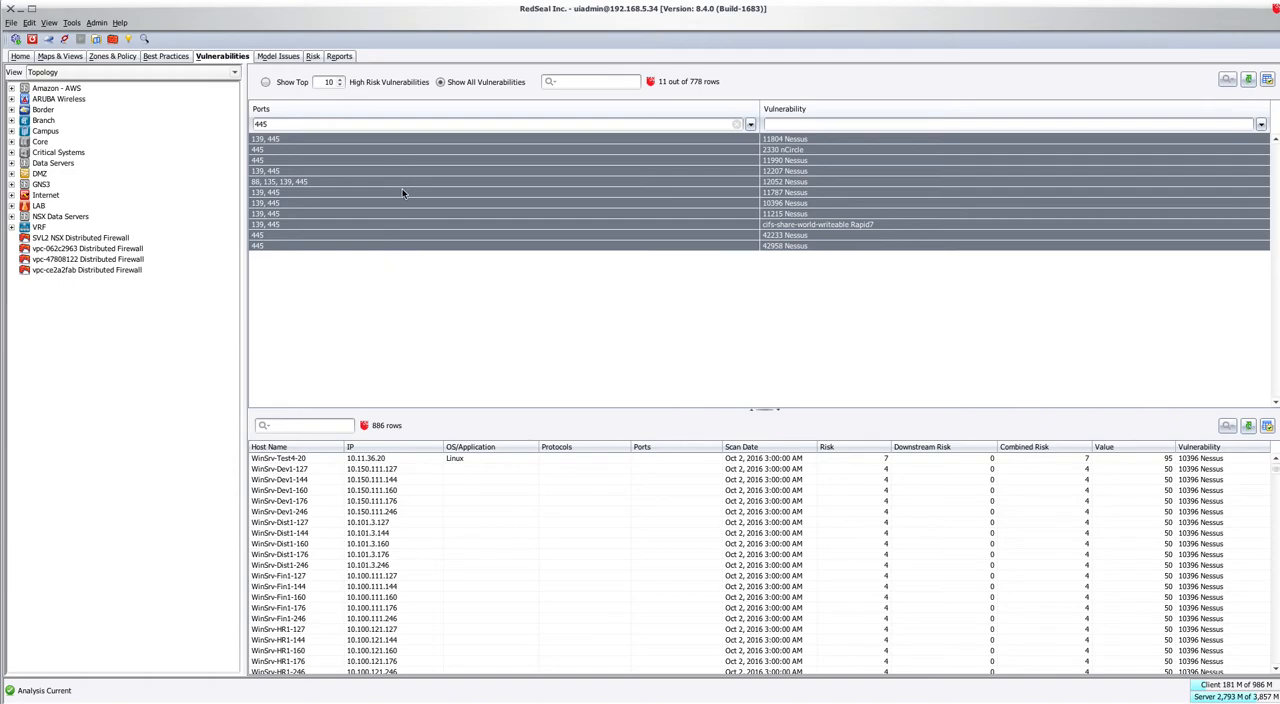
{"action": "mouse_move", "coordinate": [426, 477]}
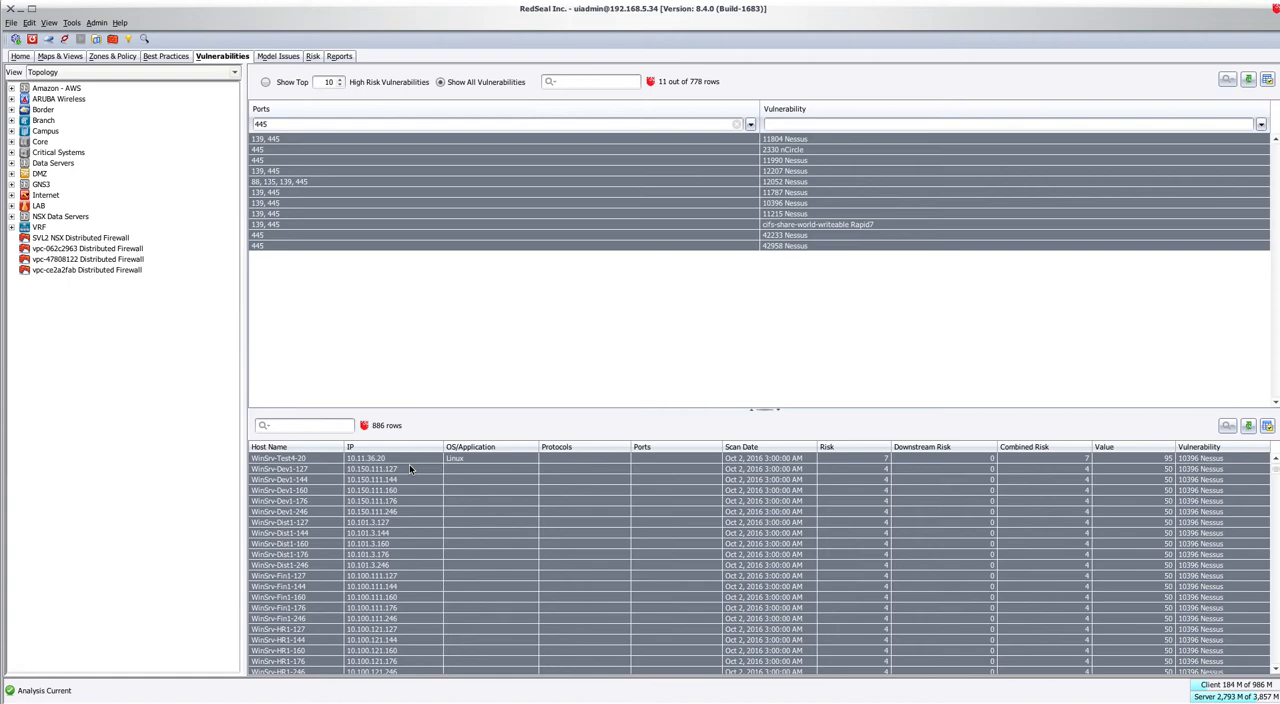
Show the selected port-445 vulnerable hosts in Maps & Views.
{"action": "right_click", "coordinate": [422, 475]}
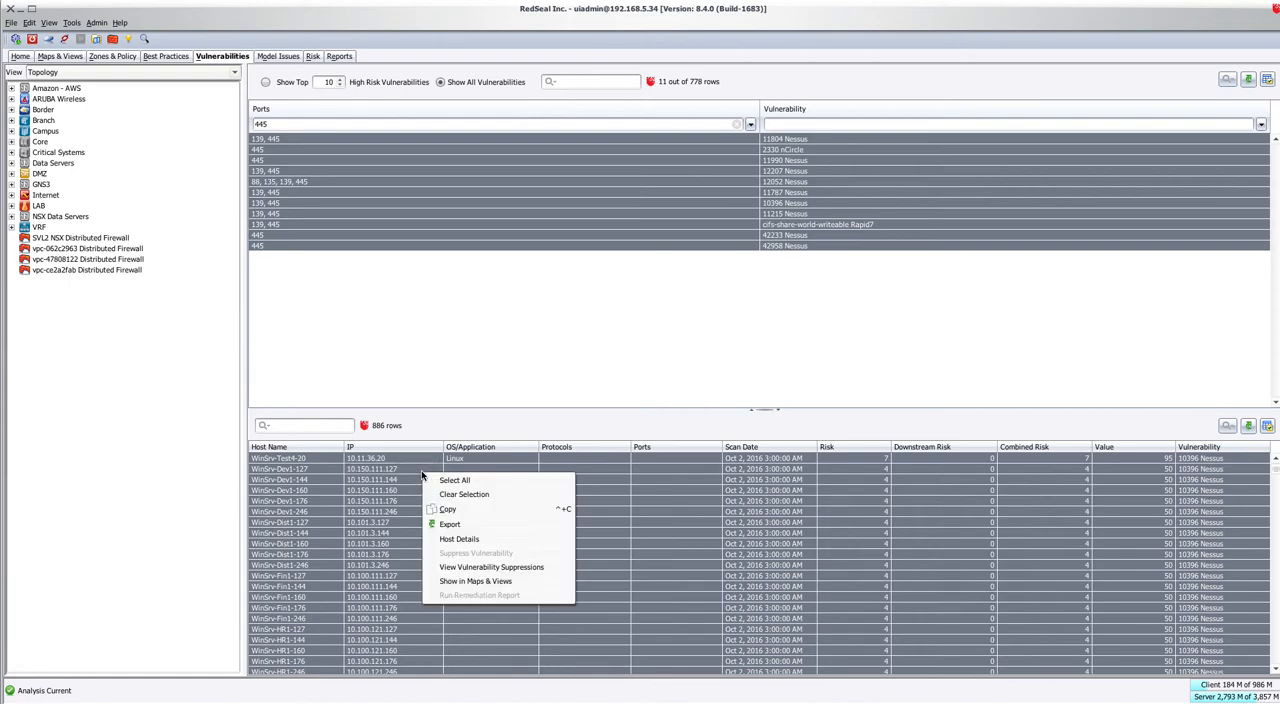
{"action": "left_click", "coordinate": [475, 581]}
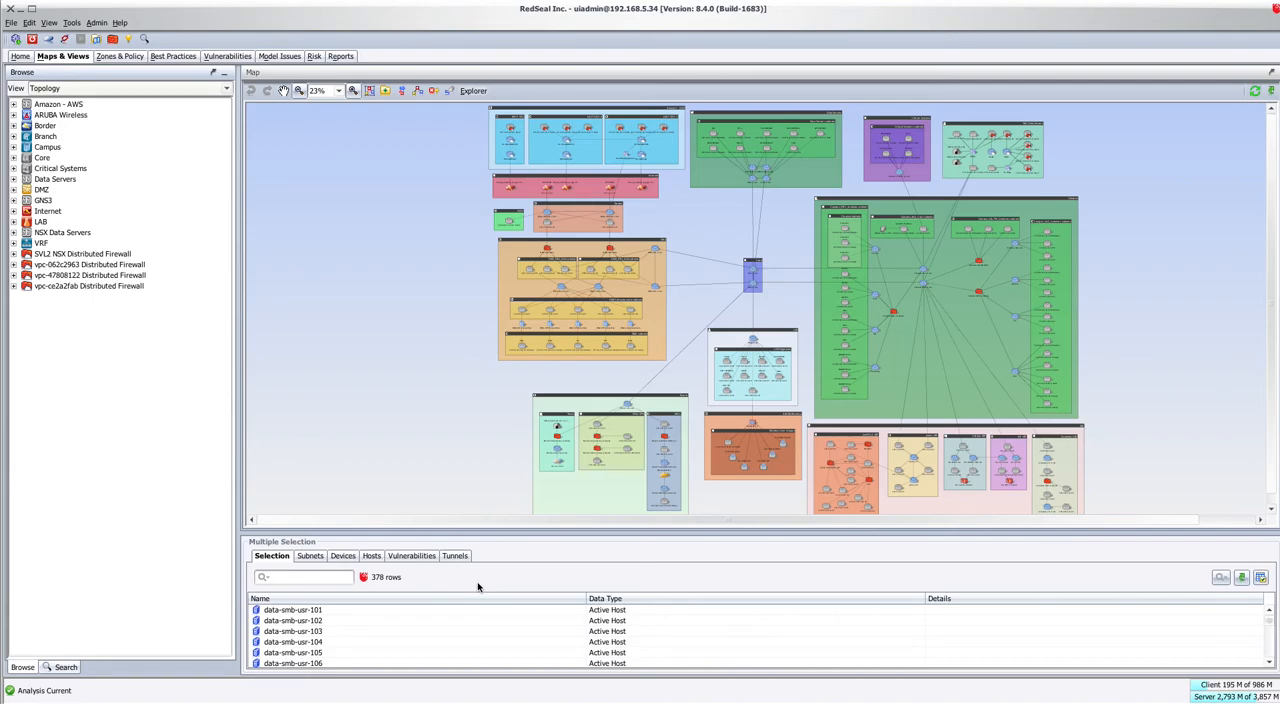
Add the selected hosts to the SMB Vulnerabilities Wanna Cry group, then return to Zones & Policy.
{"action": "scroll", "scroll_direction": "down", "scroll_amount": 3}
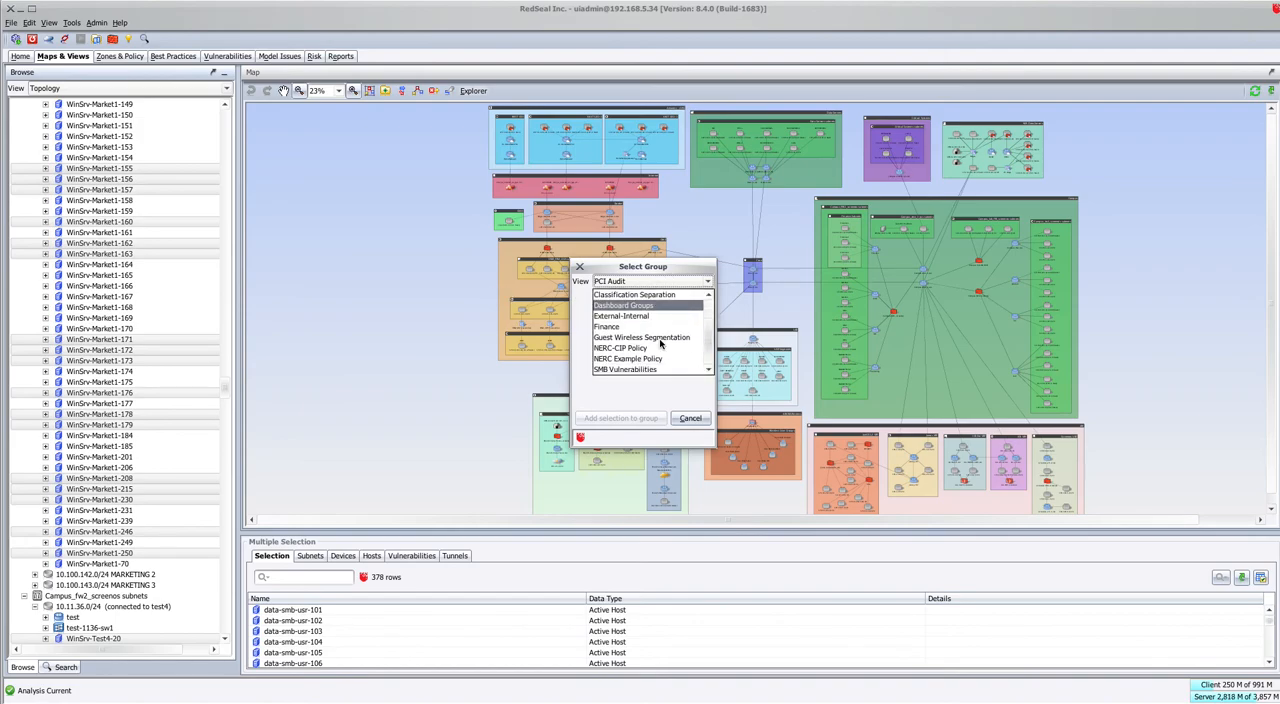
{"action": "left_click", "coordinate": [624, 369]}
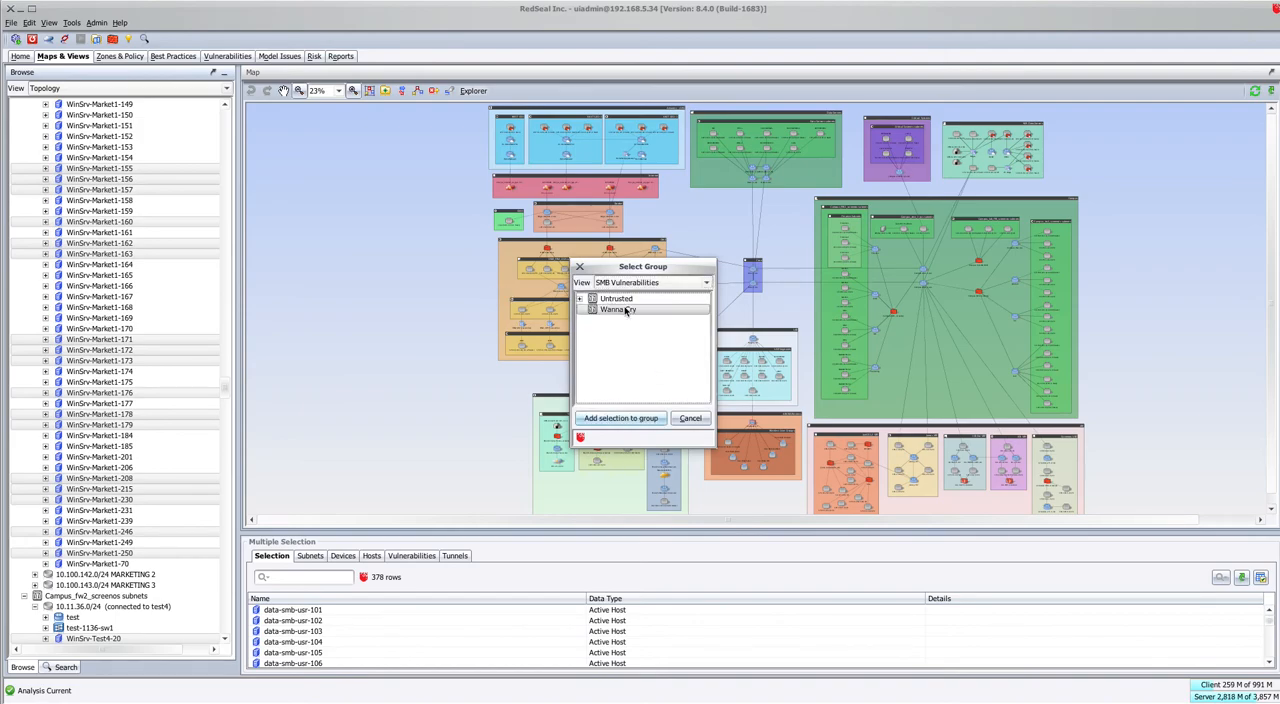
{"action": "left_click", "coordinate": [690, 418]}
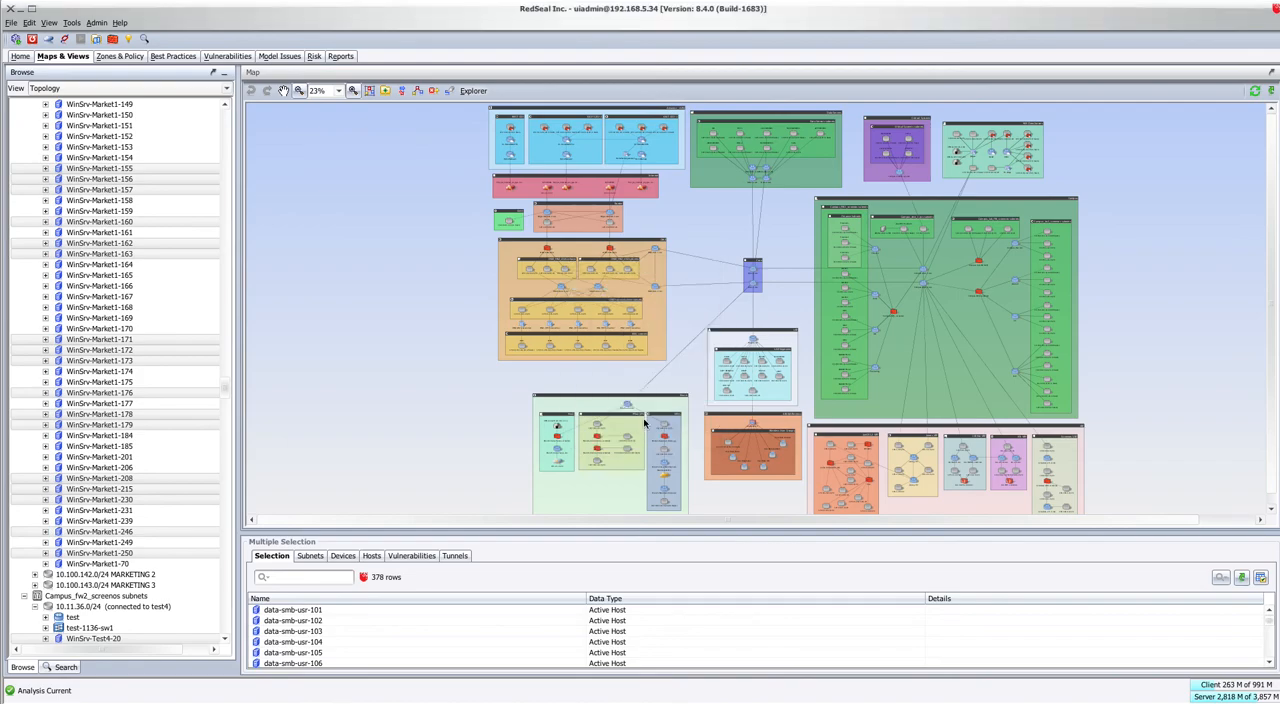
{"action": "mouse_move", "coordinate": [190, 234]}
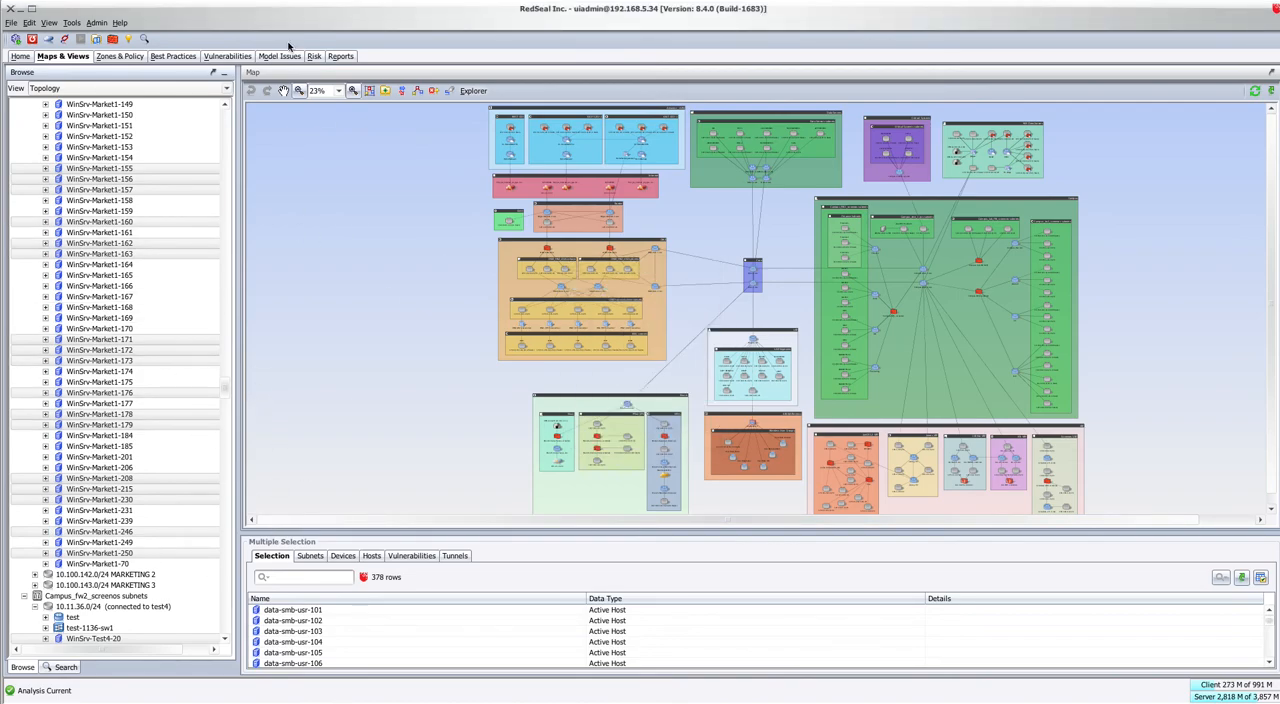
{"action": "left_click", "coordinate": [222, 56]}
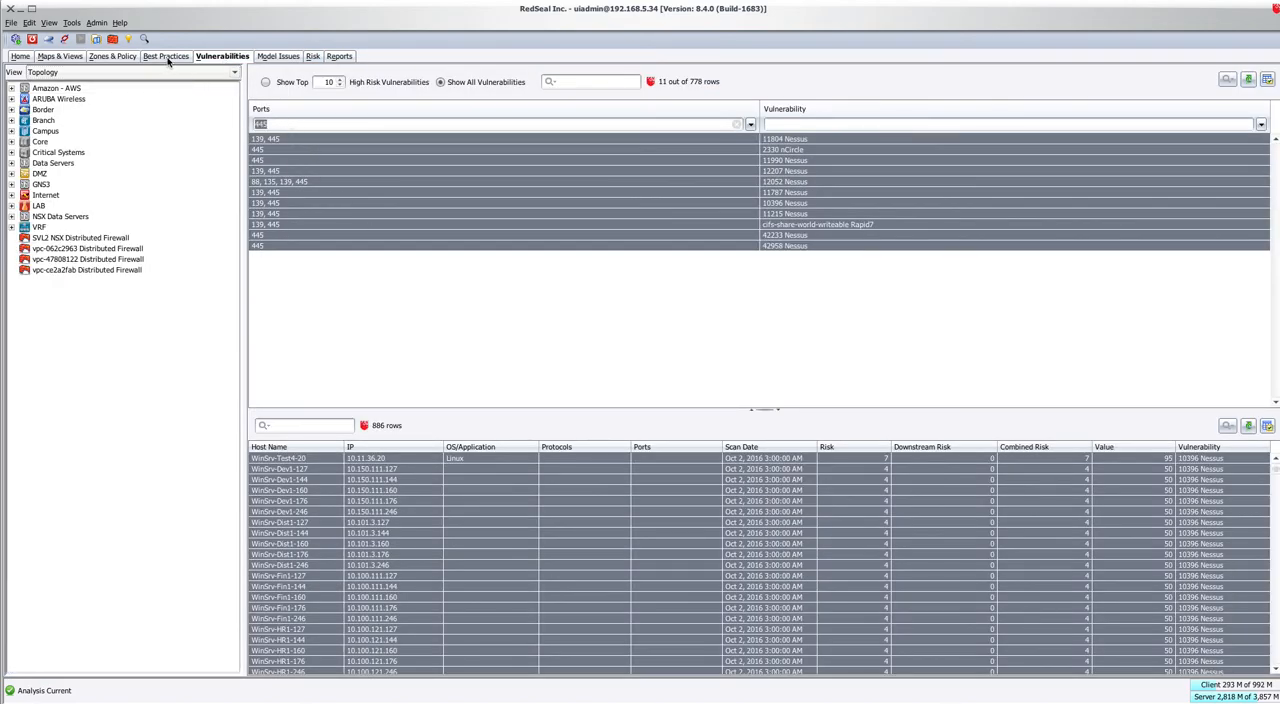
{"action": "left_click", "coordinate": [63, 56]}
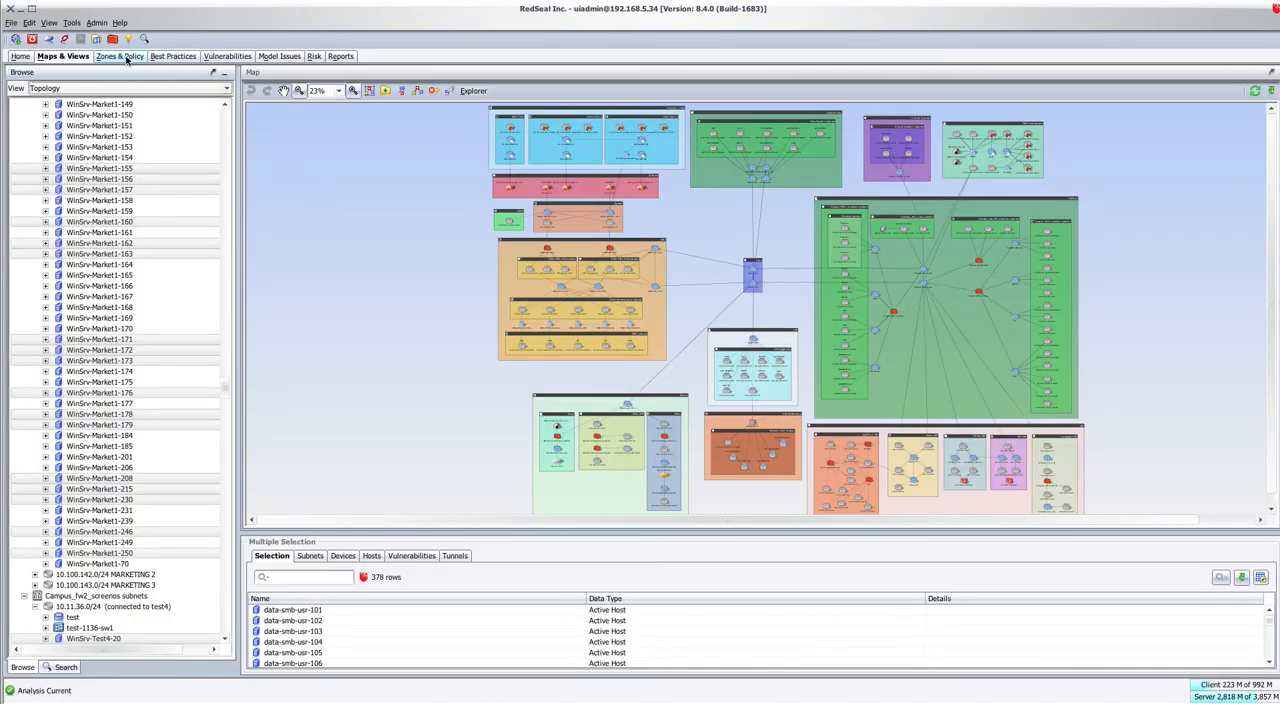
{"action": "left_click", "coordinate": [117, 55]}
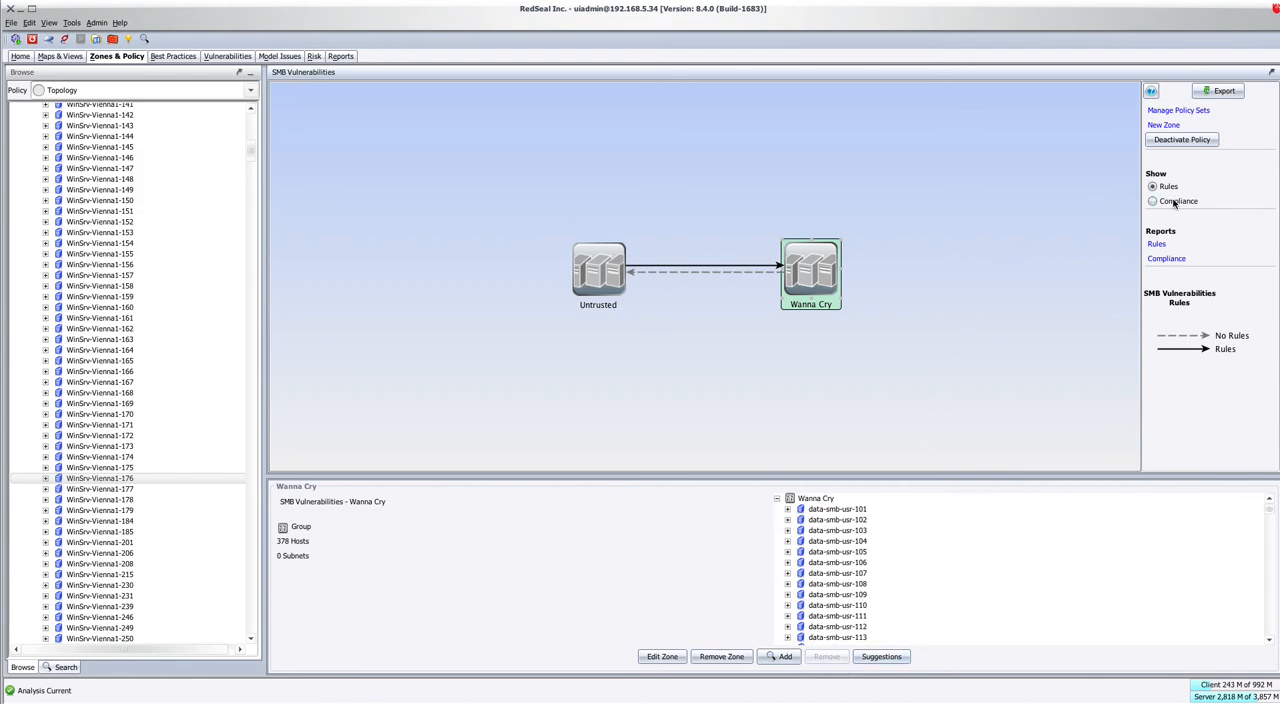
Show compliance, then expand the failing Untrusted→Wanna Cry TCP 445 zone pair and destination rows.
{"action": "left_click", "coordinate": [1152, 201]}
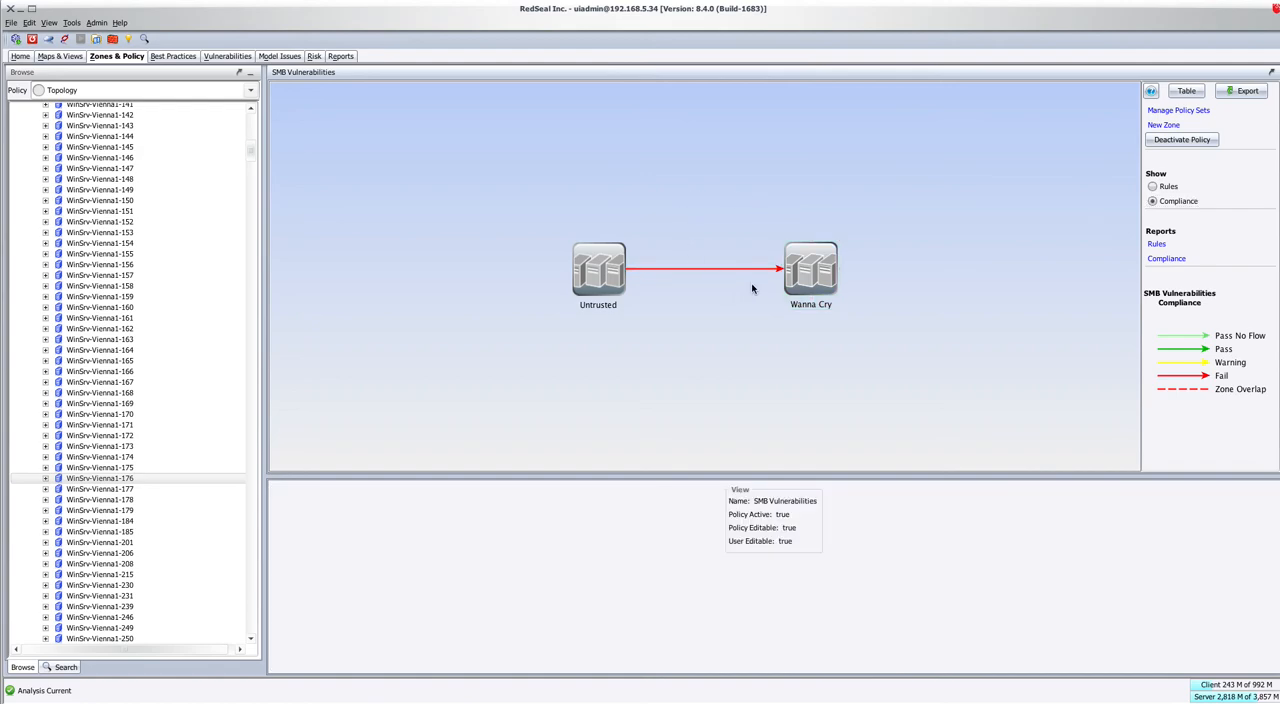
{"action": "left_click", "coordinate": [700, 269]}
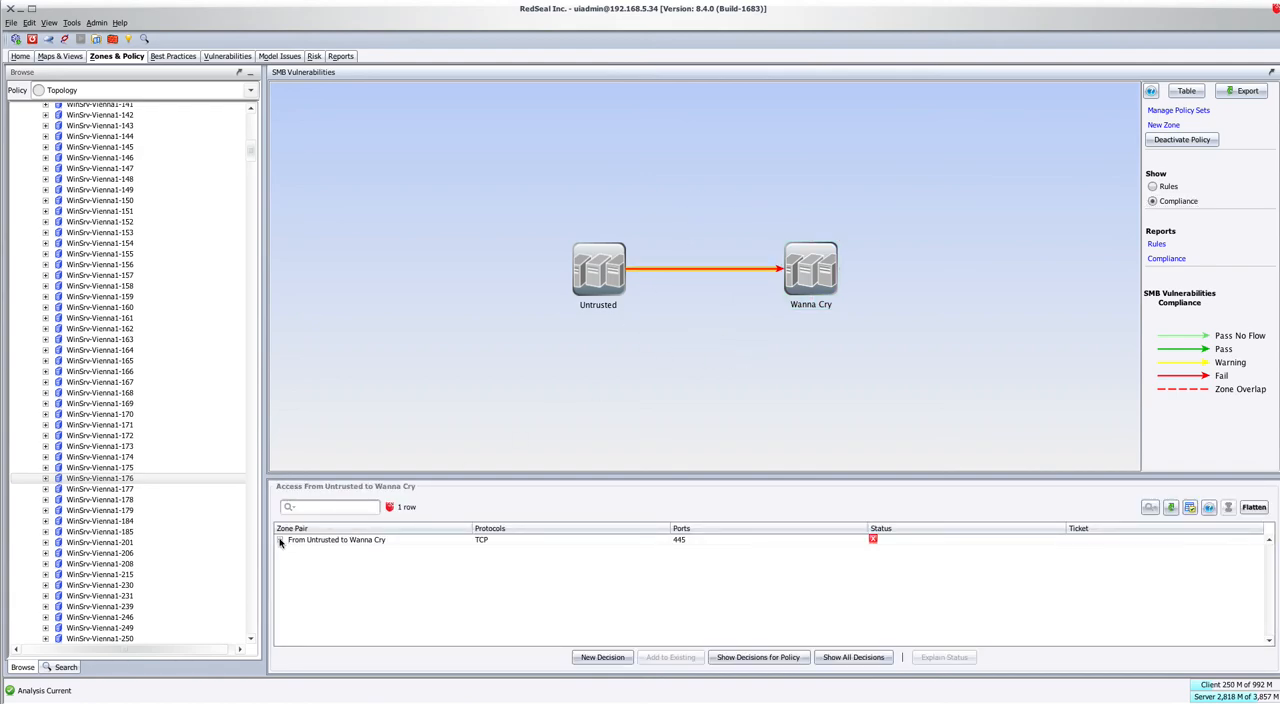
{"action": "left_click", "coordinate": [281, 540]}
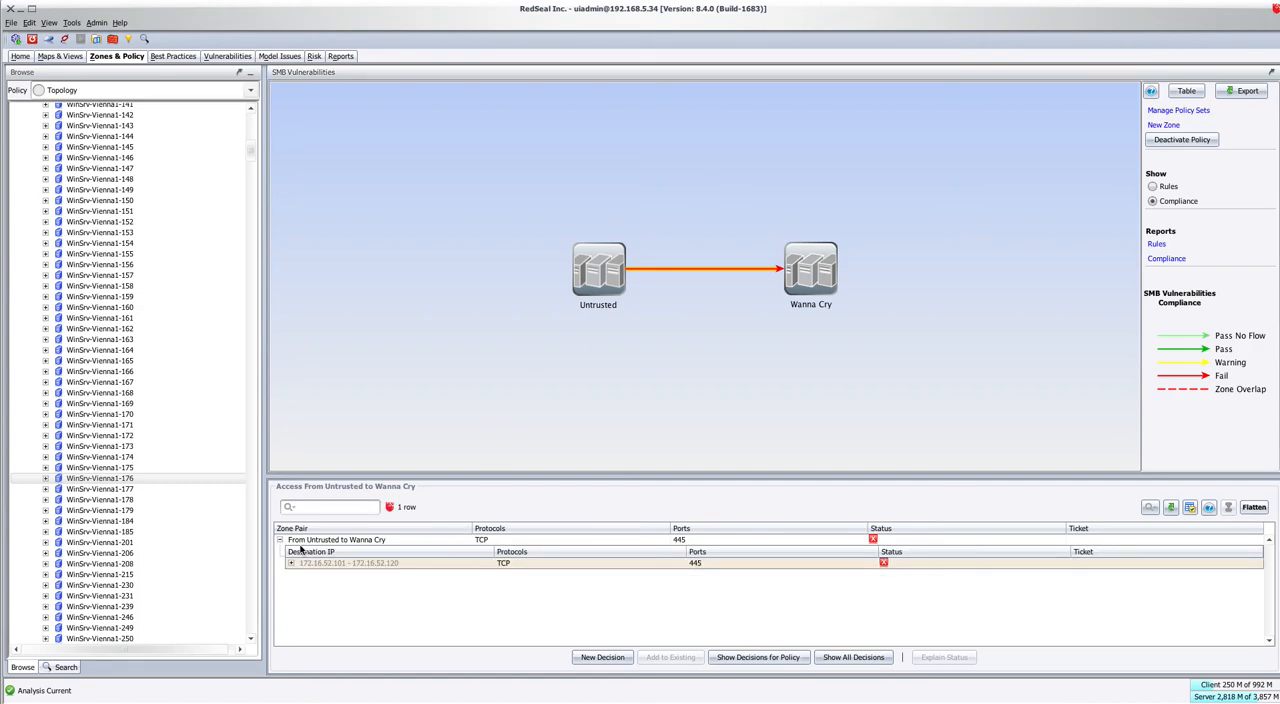
{"action": "left_click", "coordinate": [291, 562]}
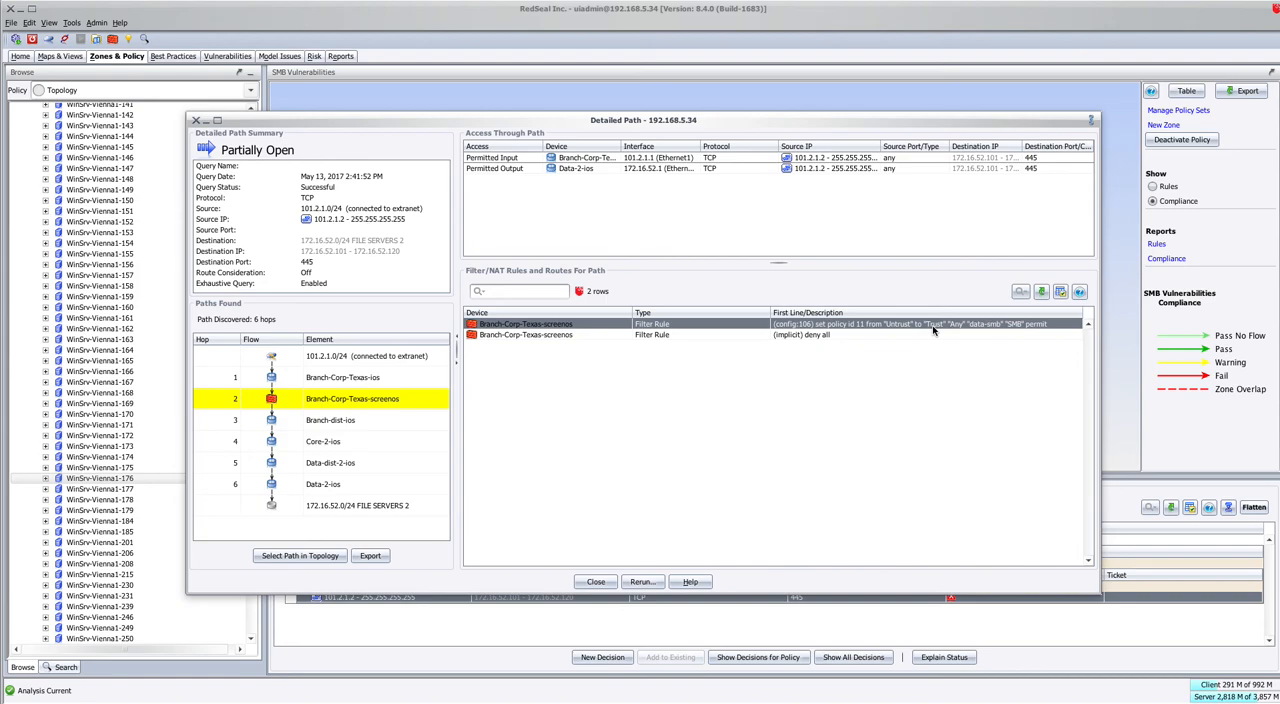
Inspect the six-hop partially open path's Branch-Corp-Texas-screenos filter rules for a failing source.
{"action": "left_click", "coordinate": [595, 581]}
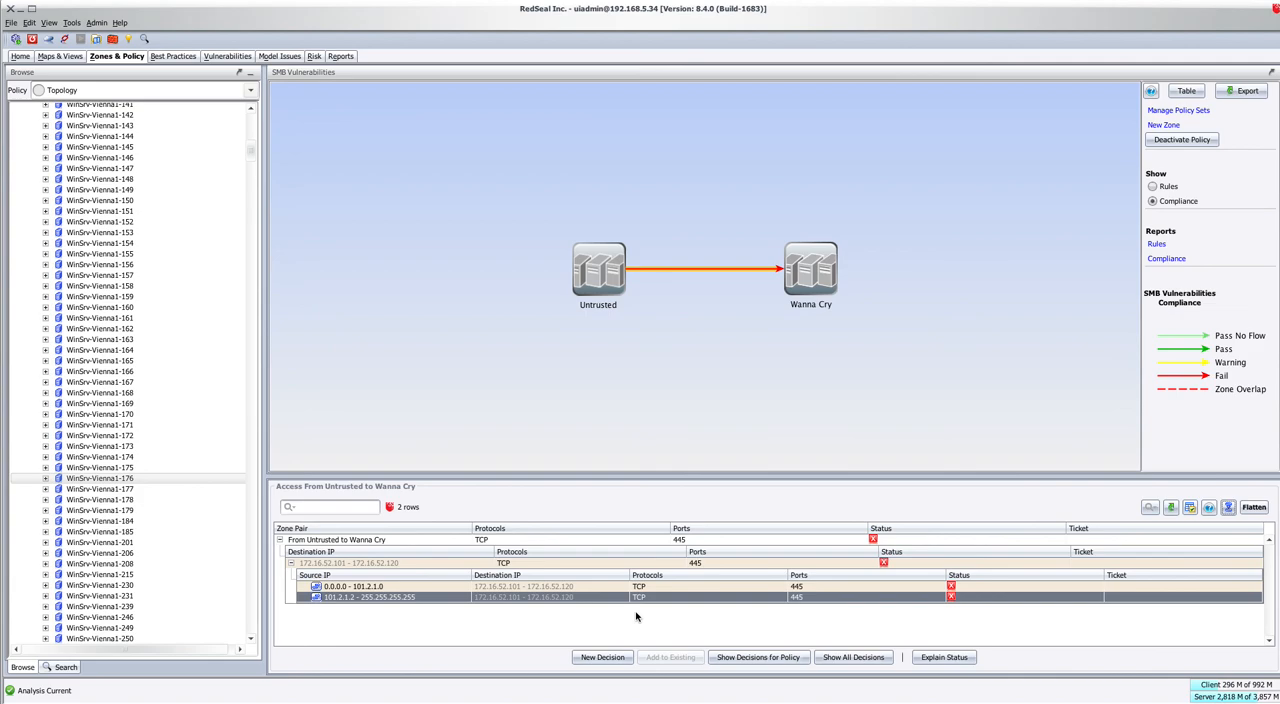
{"action": "mouse_move", "coordinate": [854, 313]}
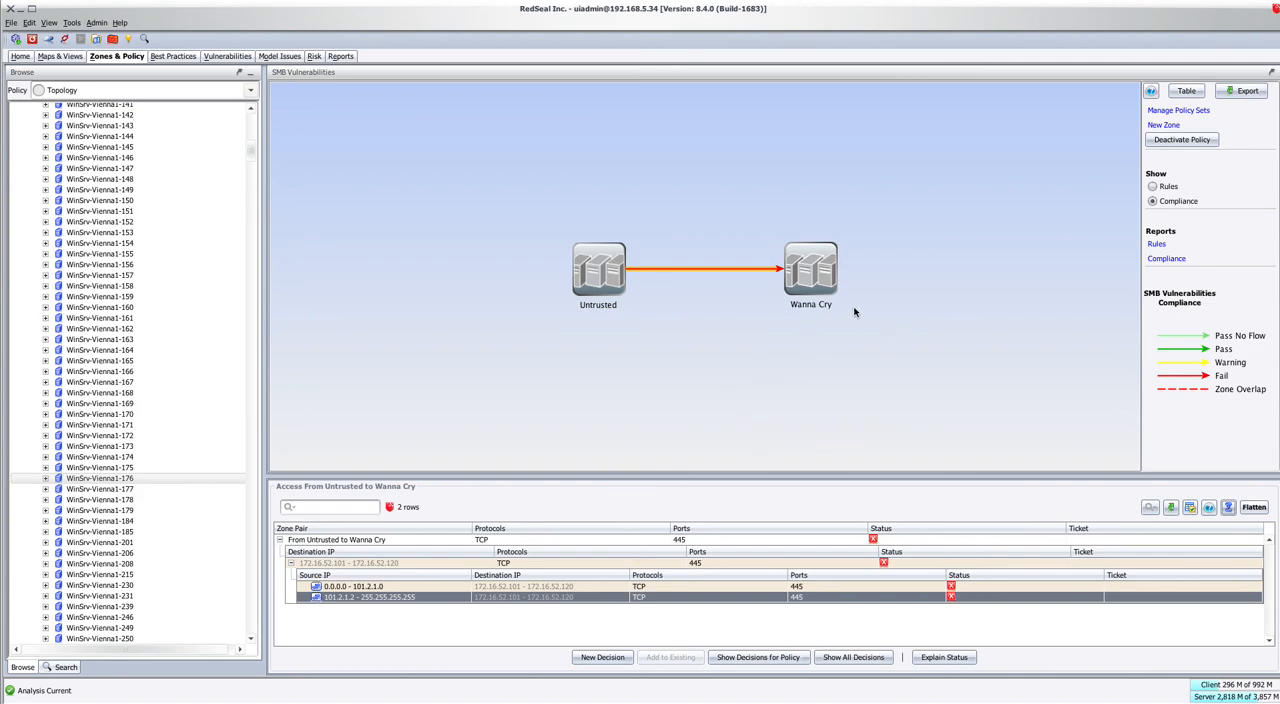
{"action": "mouse_move", "coordinate": [865, 321]}
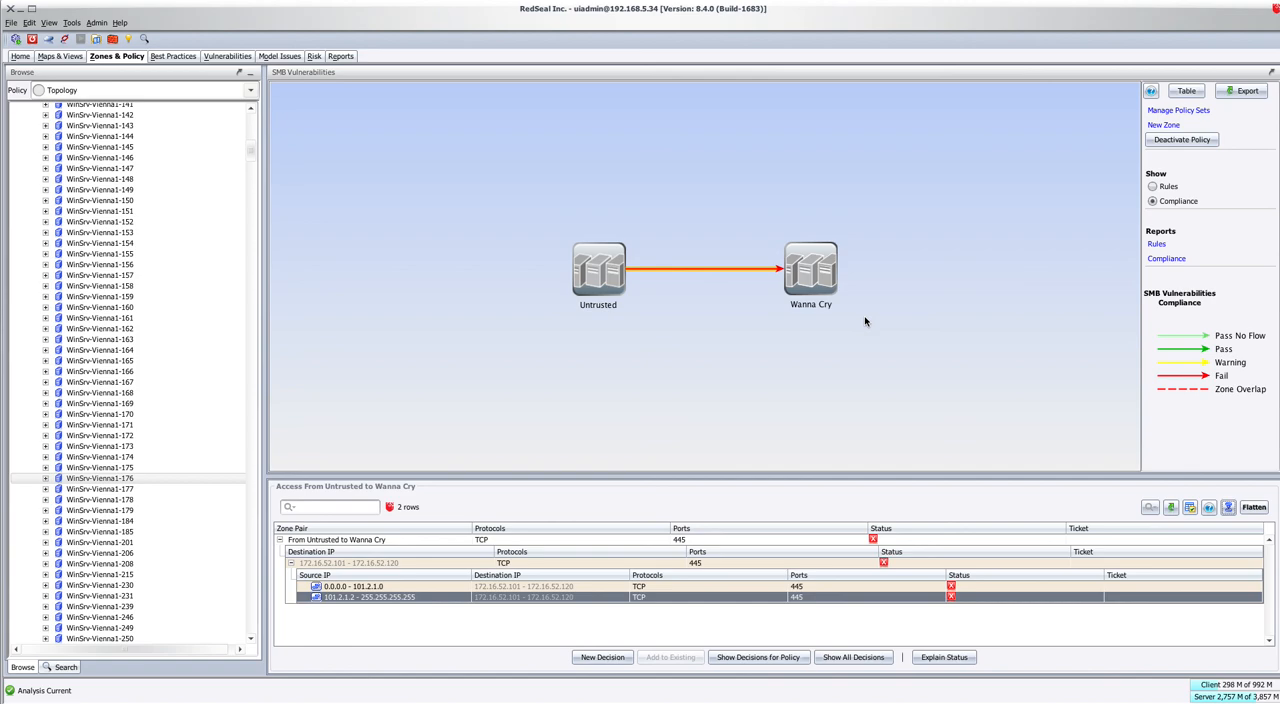
{"action": "mouse_move", "coordinate": [910, 462]}
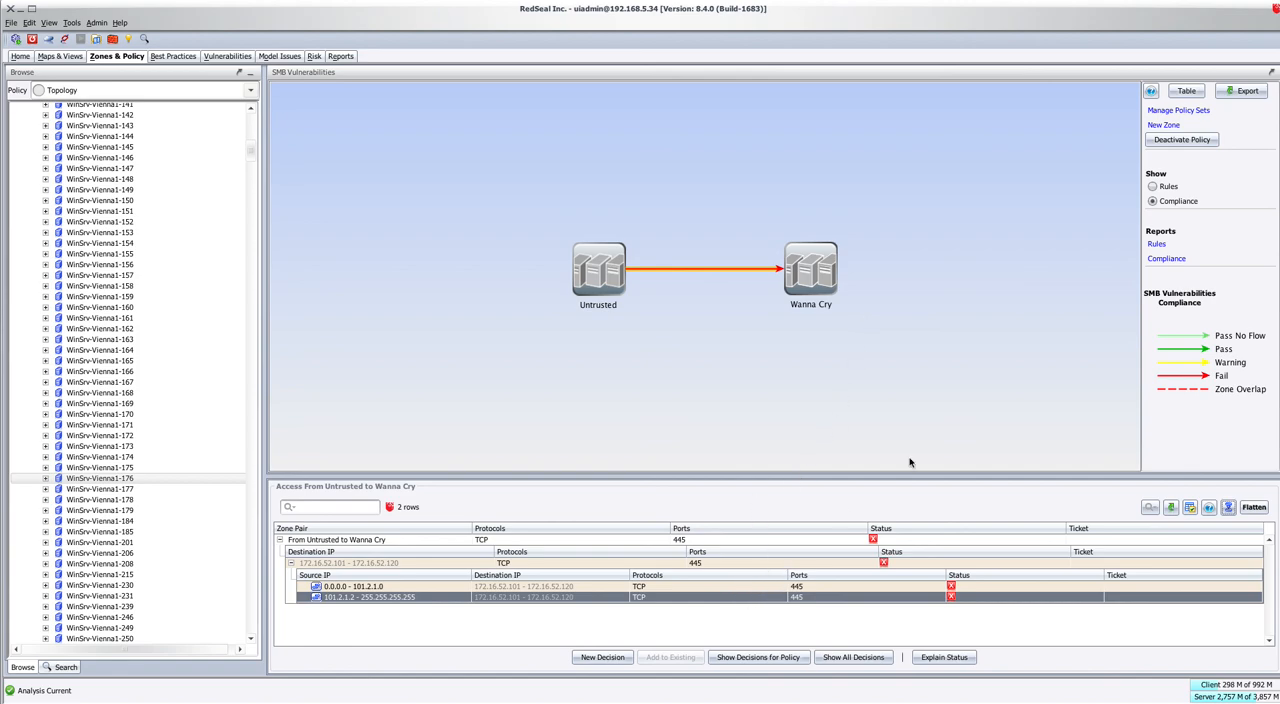
{"action": "mouse_move", "coordinate": [748, 54]}
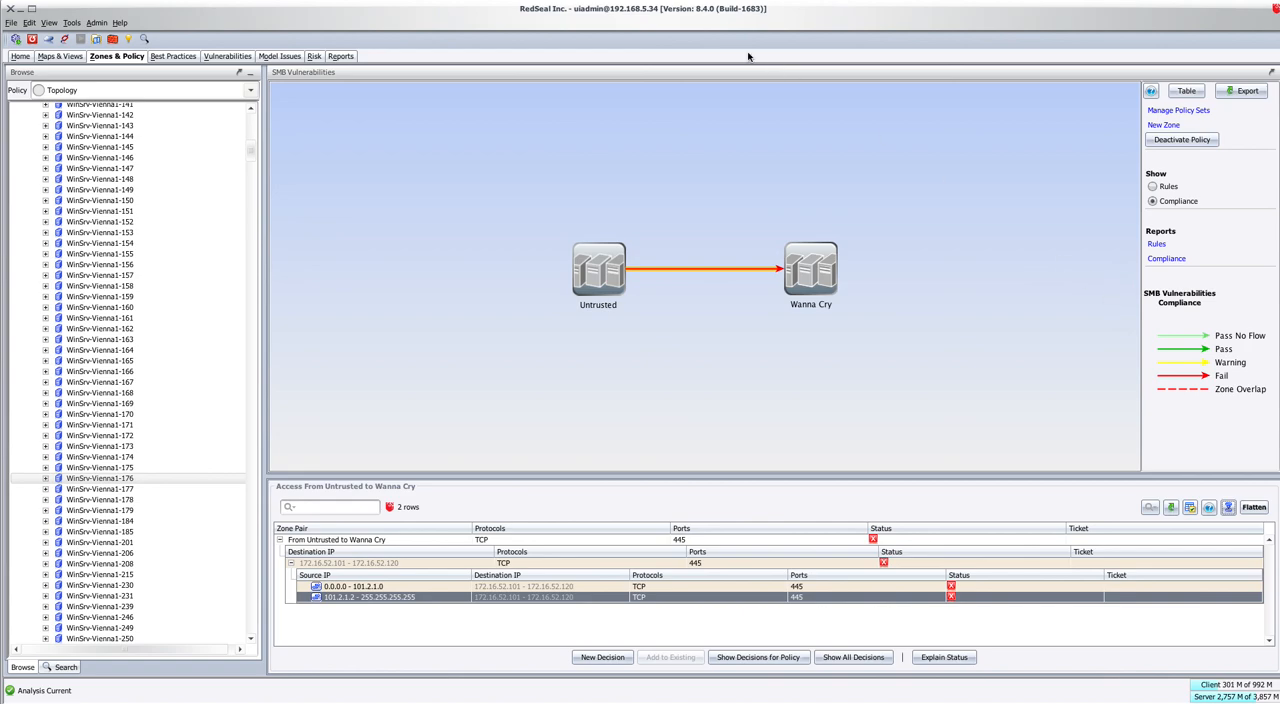